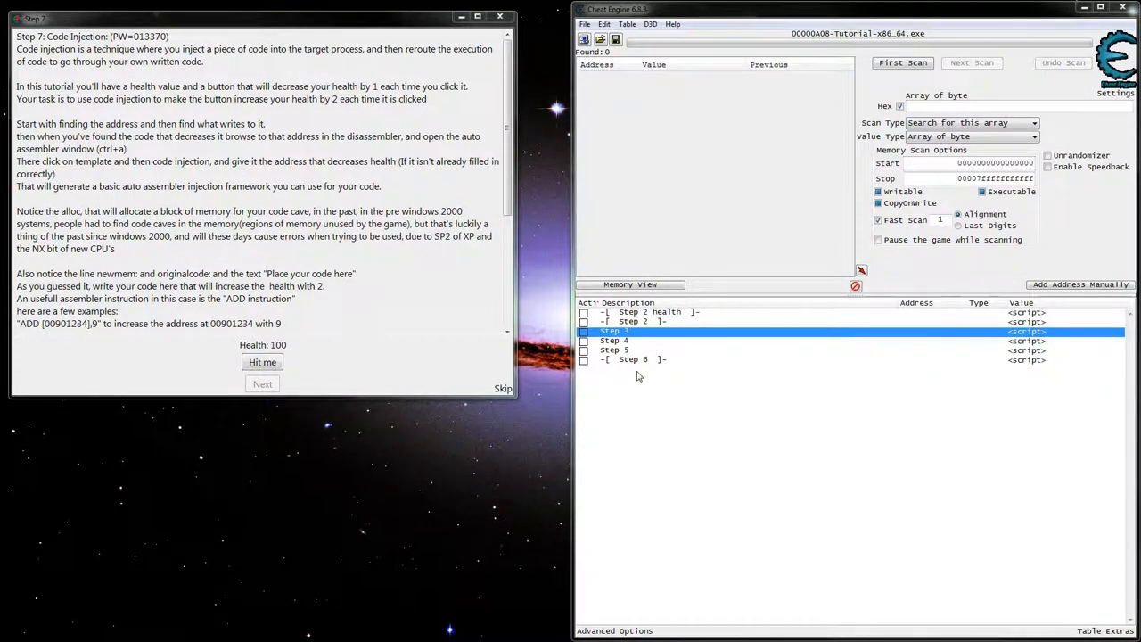
# Scan for 4-byte health value 100, take one hit, then rescan for 99.
pyautogui.click(633, 360)
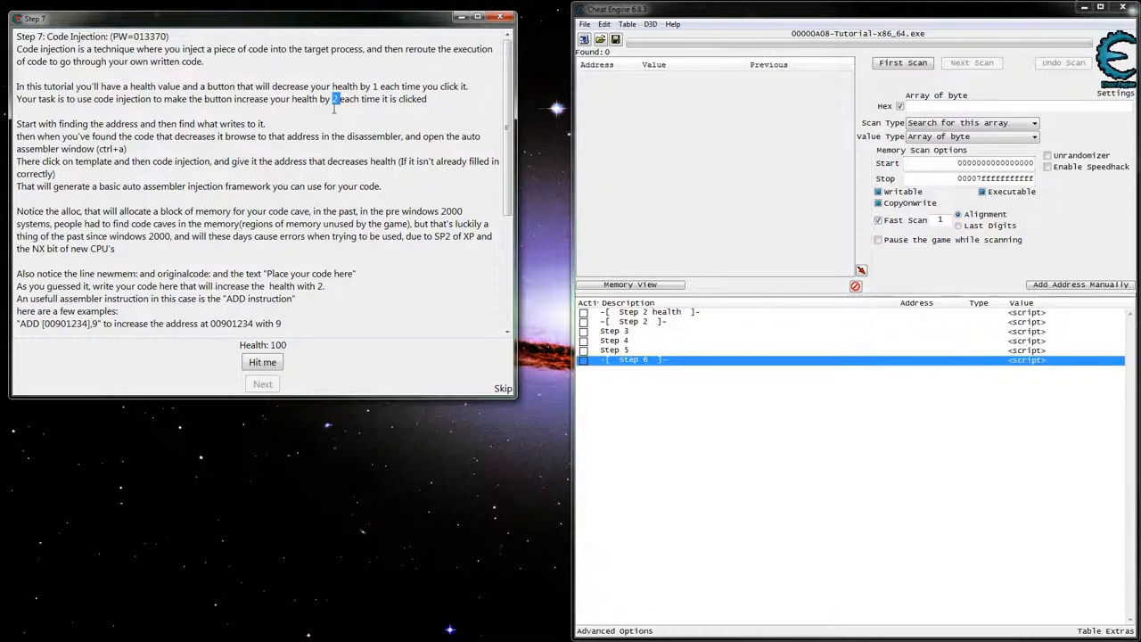
pyautogui.moveTo(434, 147)
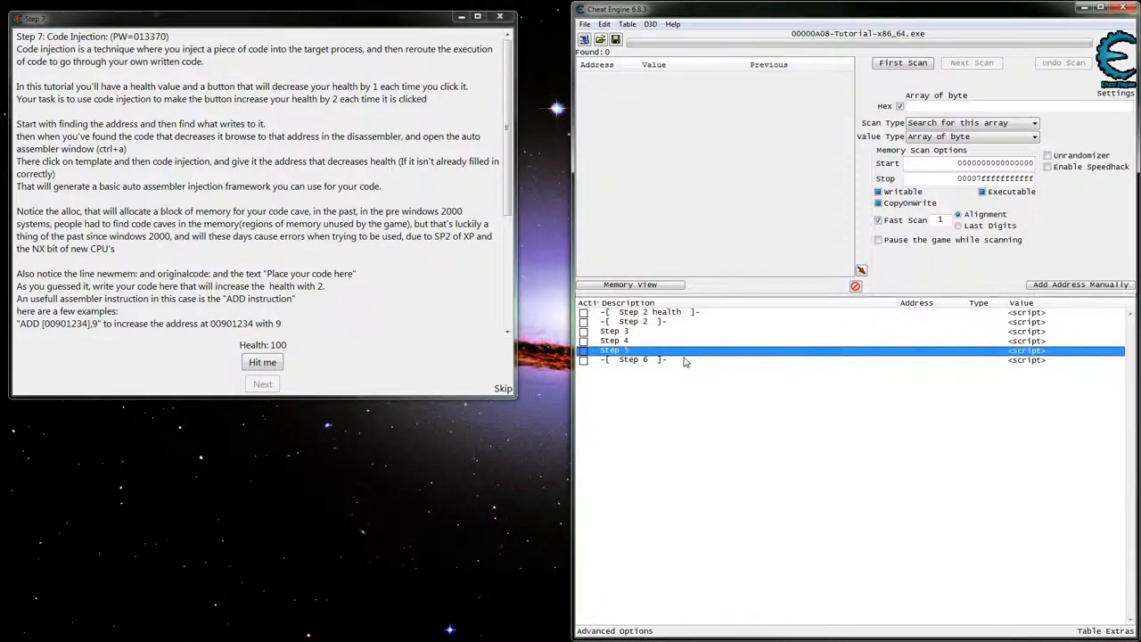
pyautogui.click(632, 359)
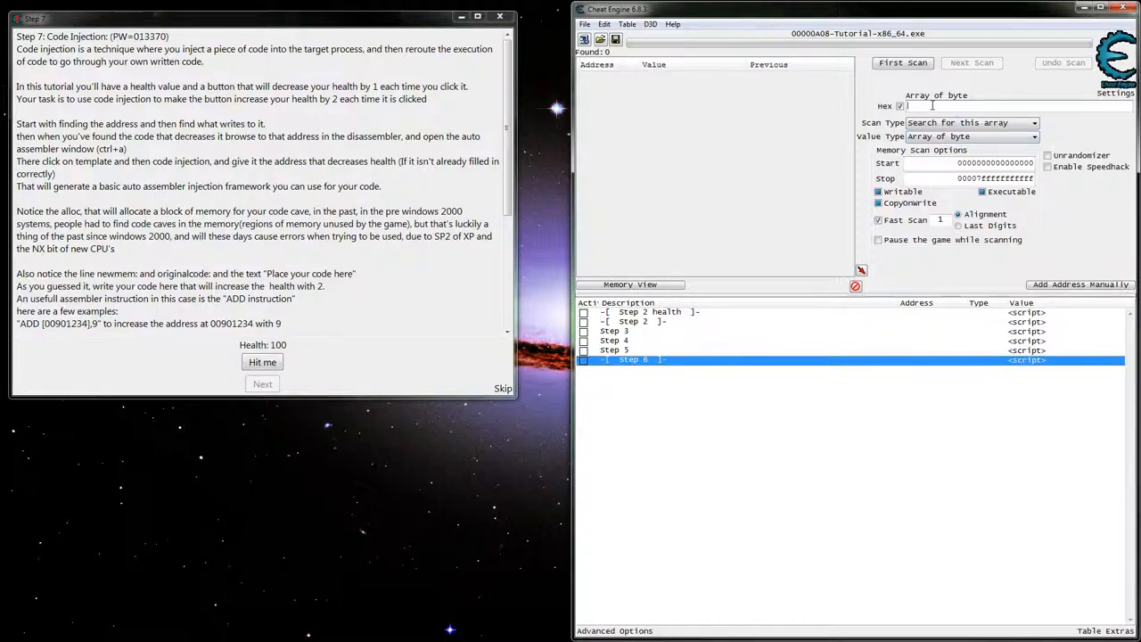
pyautogui.write('100')
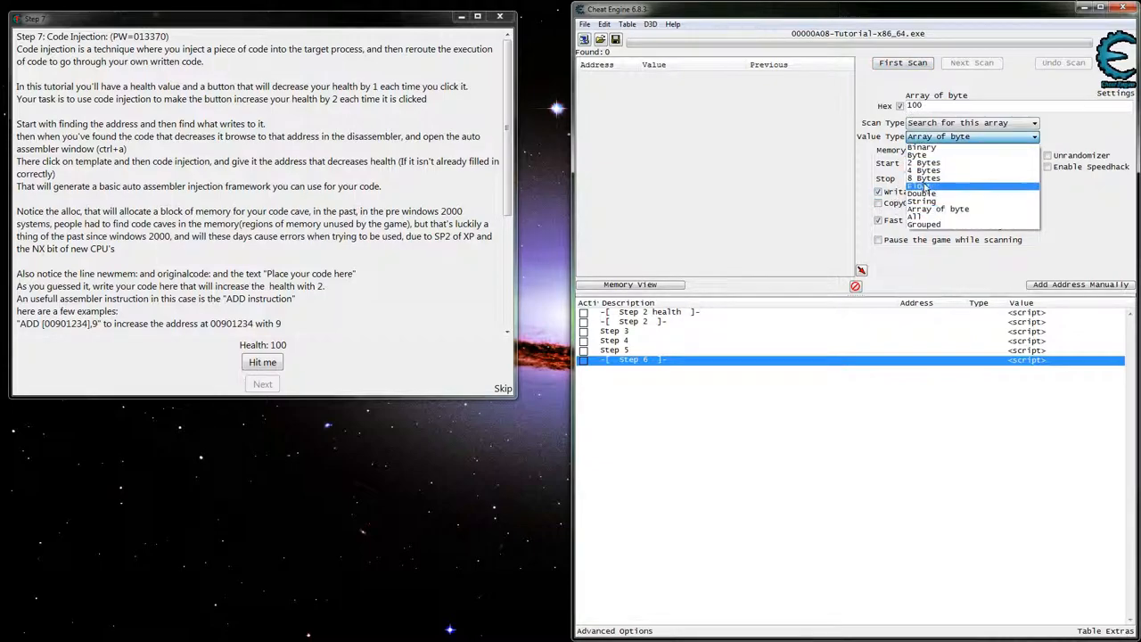
pyautogui.click(925, 170)
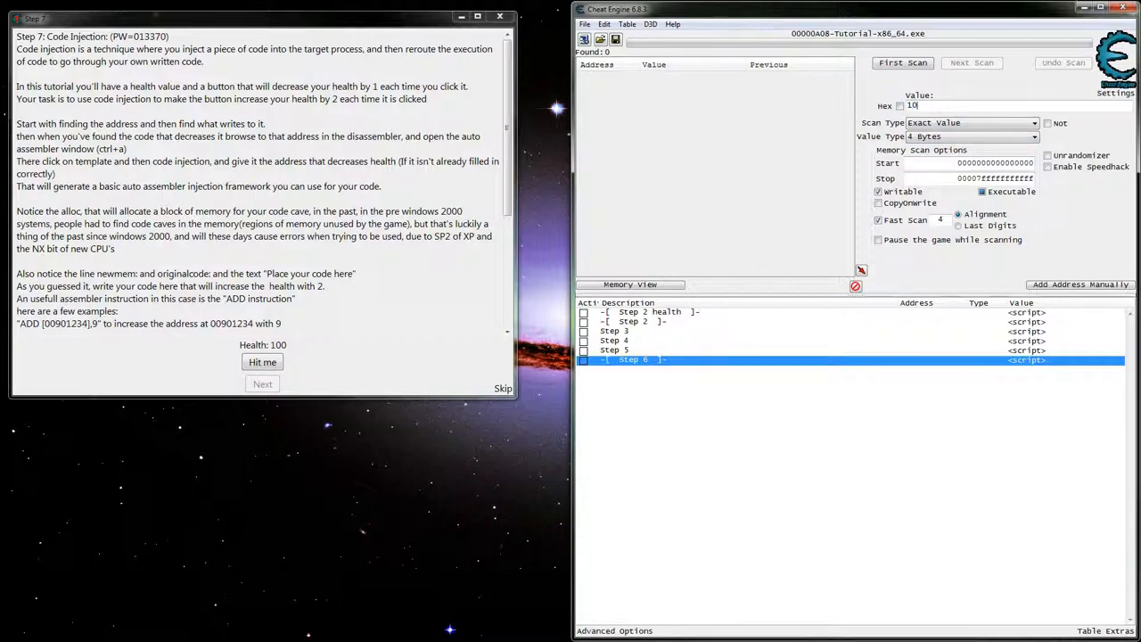
pyautogui.click(902, 62)
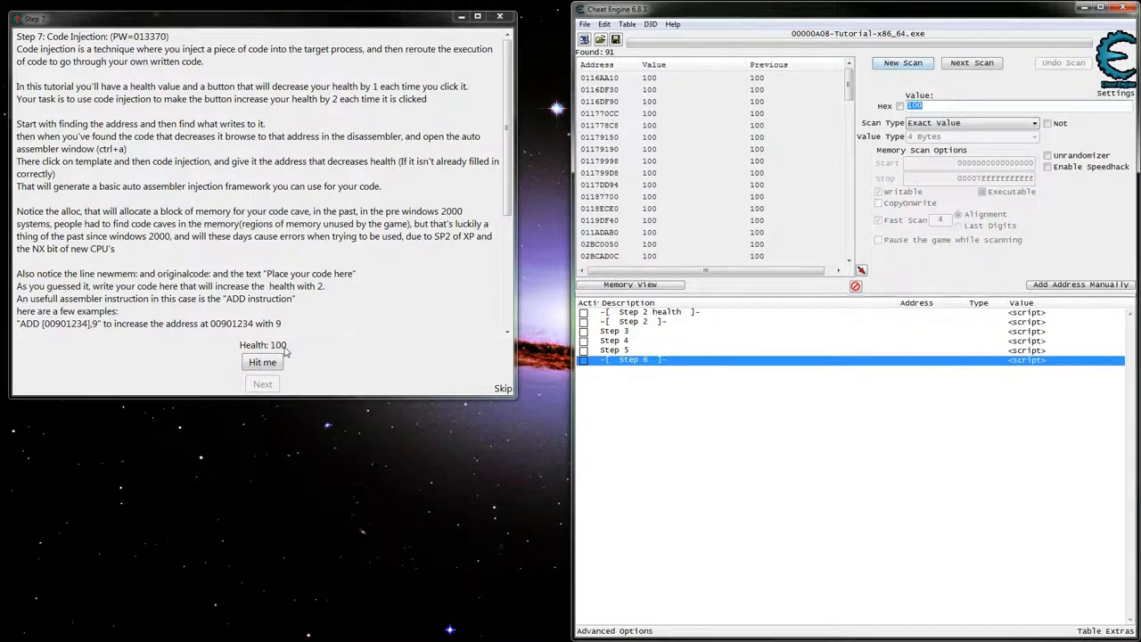
pyautogui.click(262, 361)
pyautogui.write('99')
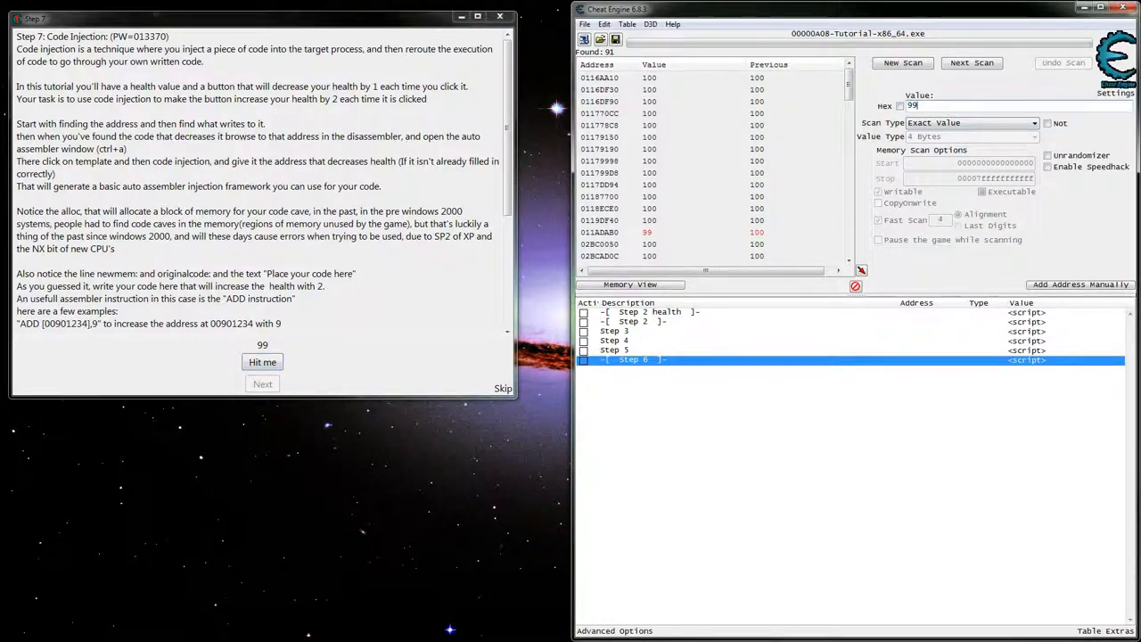
pyautogui.click(971, 62)
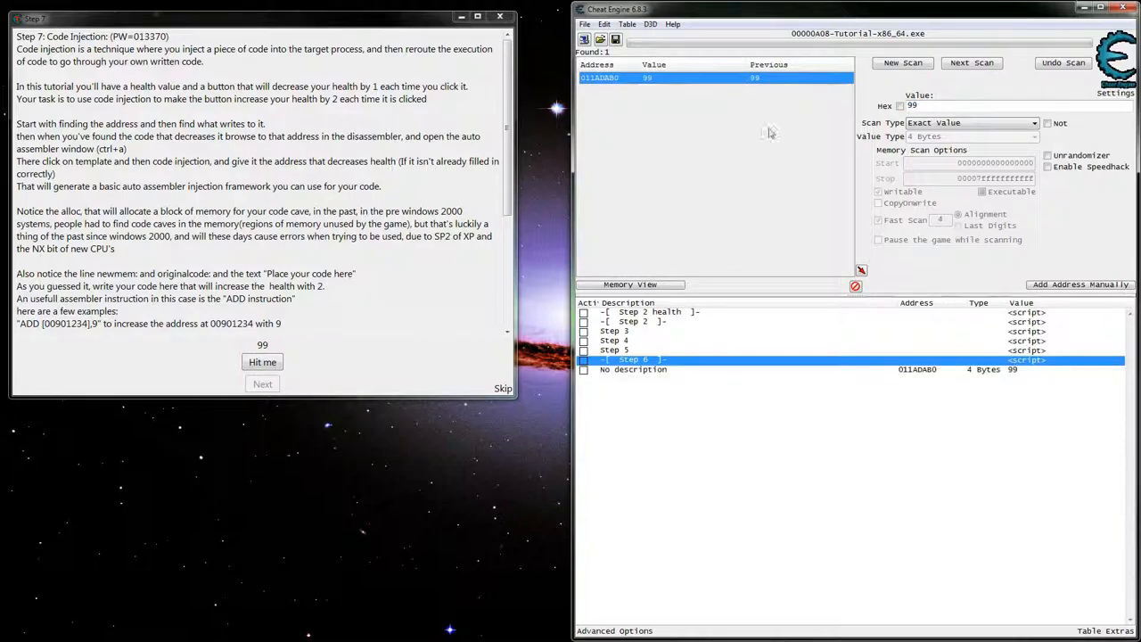
# Track instructions accessing the health address and take a hit to trigger them.
pyautogui.rightClick(633, 369)
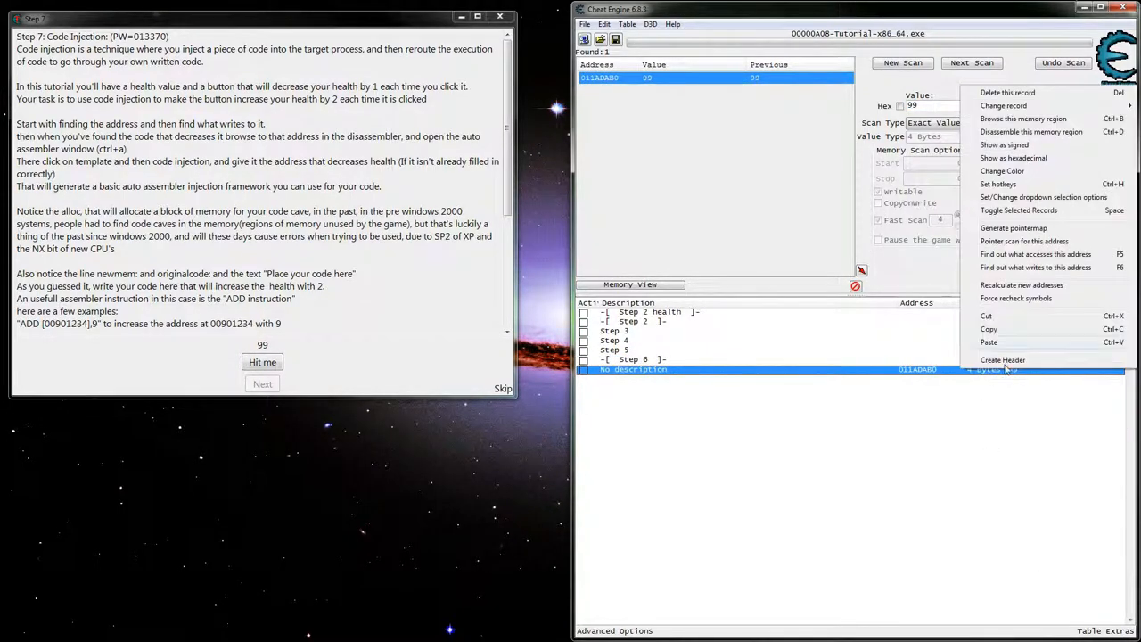
pyautogui.click(1035, 254)
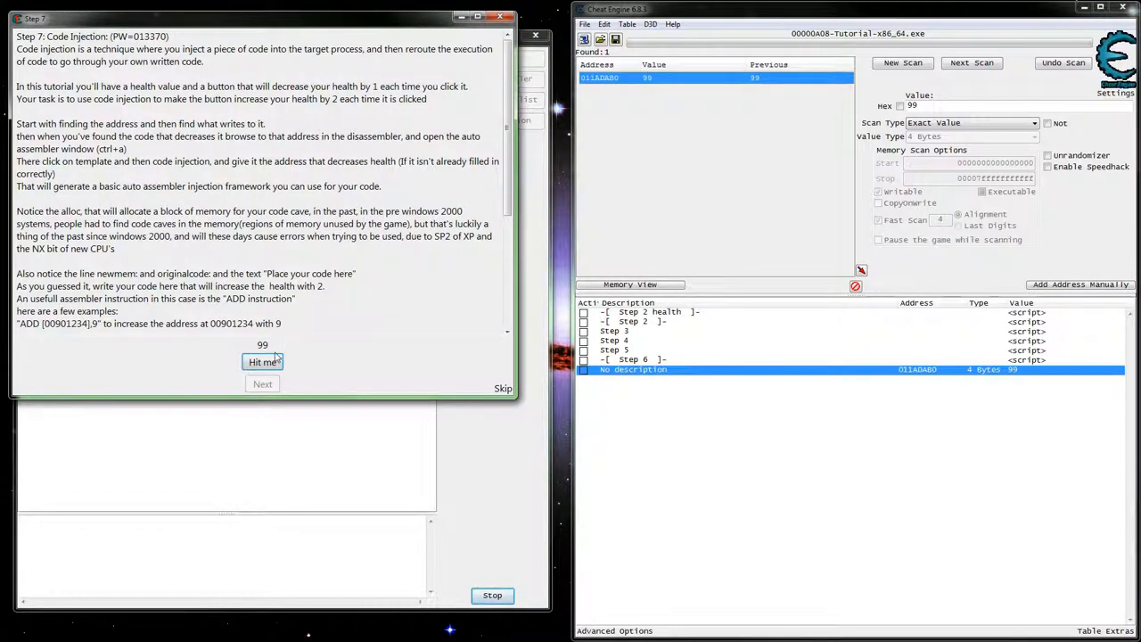
pyautogui.click(262, 362)
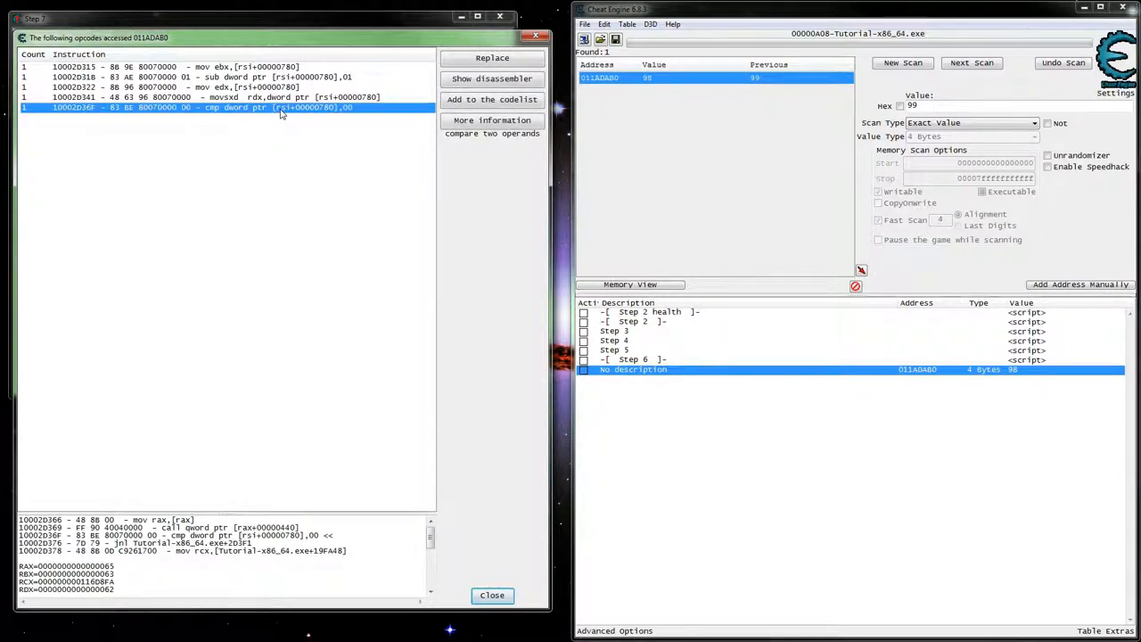
# Inspect the compare, sign-extending move and edx-copy instructions in the access list.
pyautogui.click(214, 96)
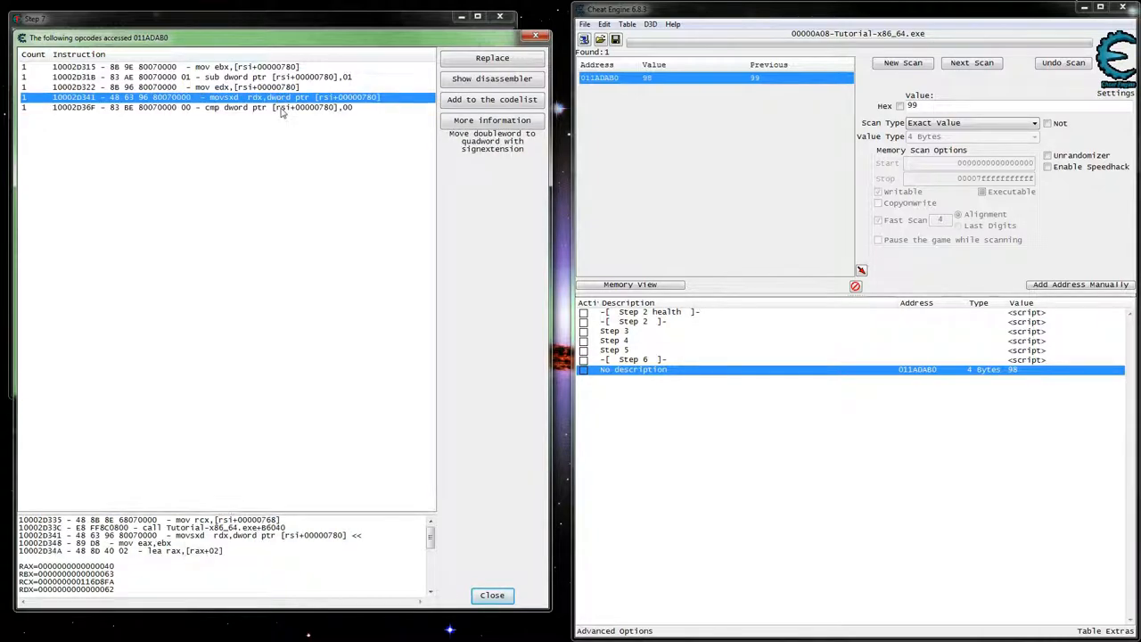
pyautogui.click(223, 107)
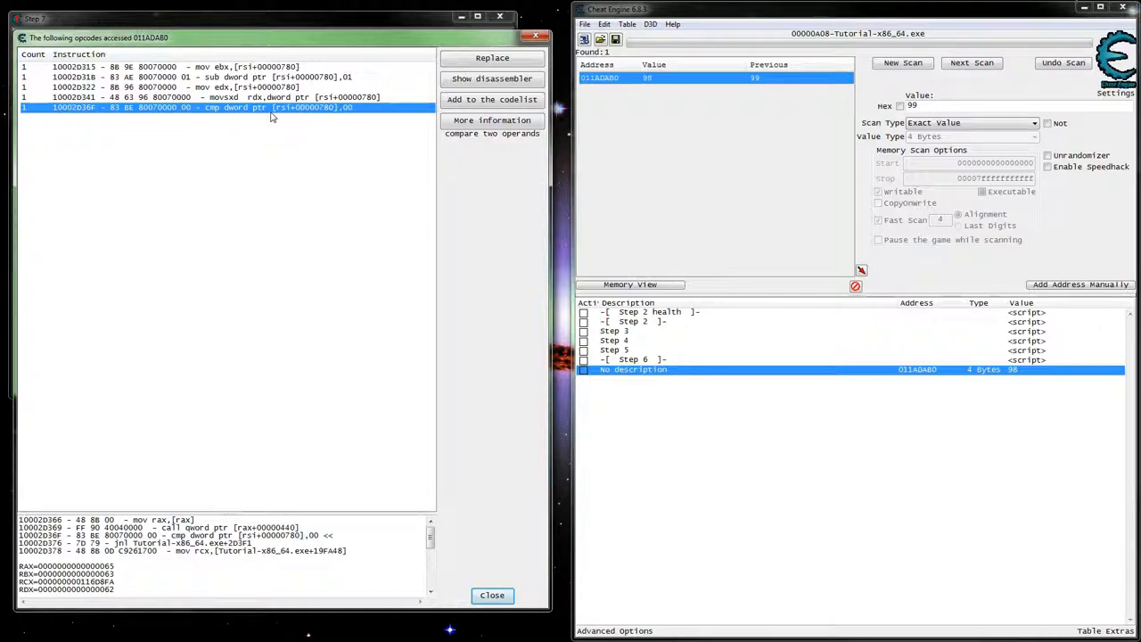
pyautogui.click(178, 86)
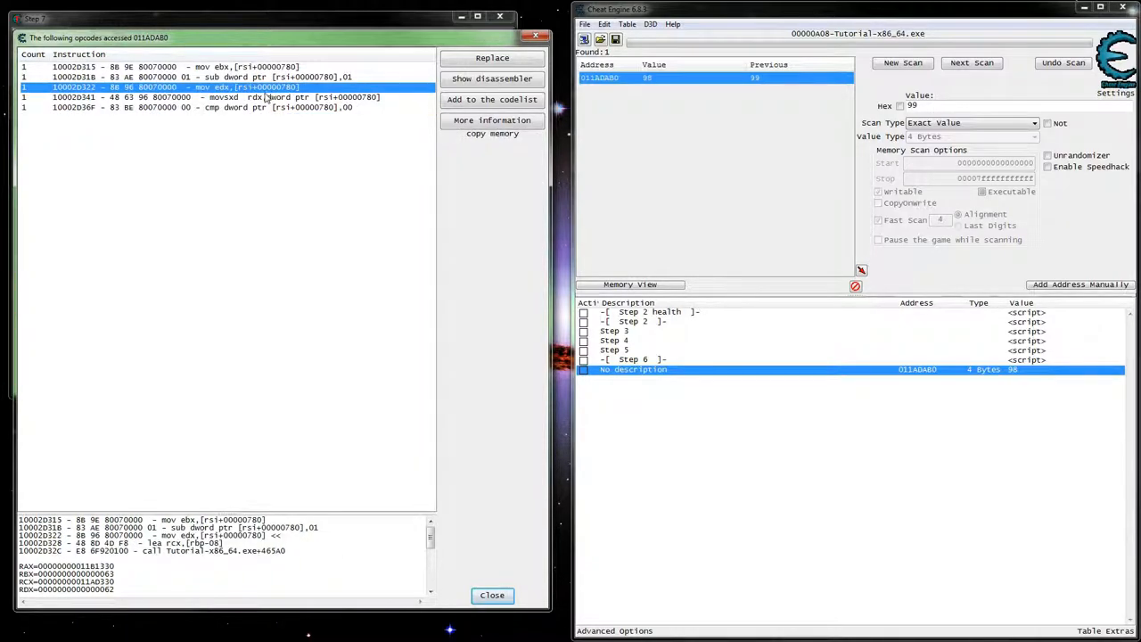
pyautogui.click(223, 96)
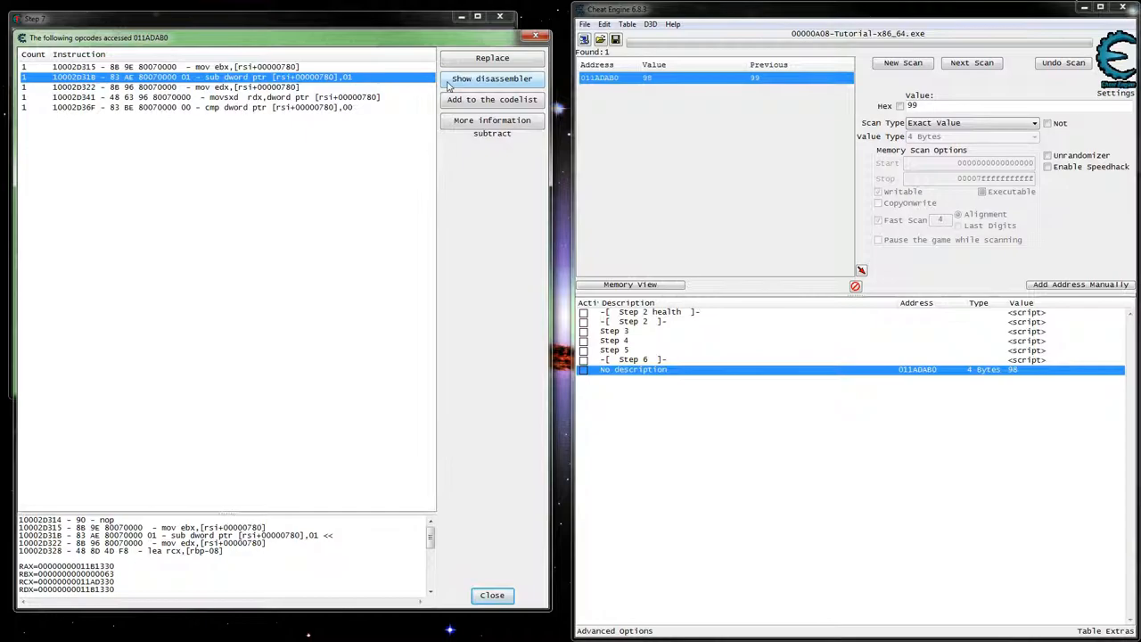
# Show the subtract instruction in the disassembler and select the lea instruction at 10002D34A.
pyautogui.click(492, 79)
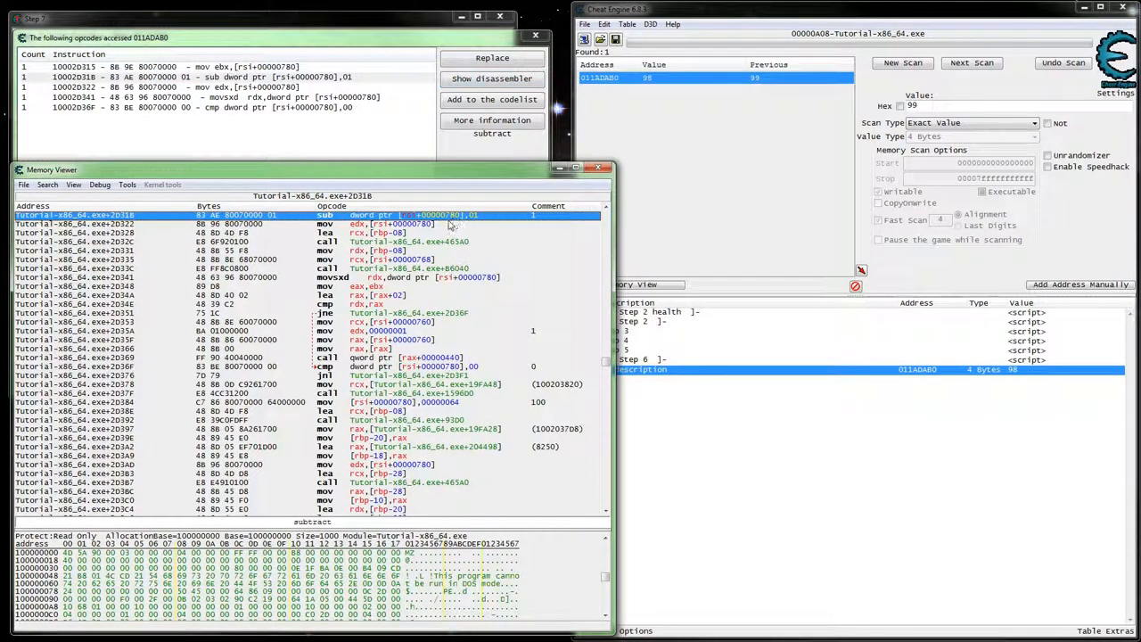
pyautogui.scroll(3)
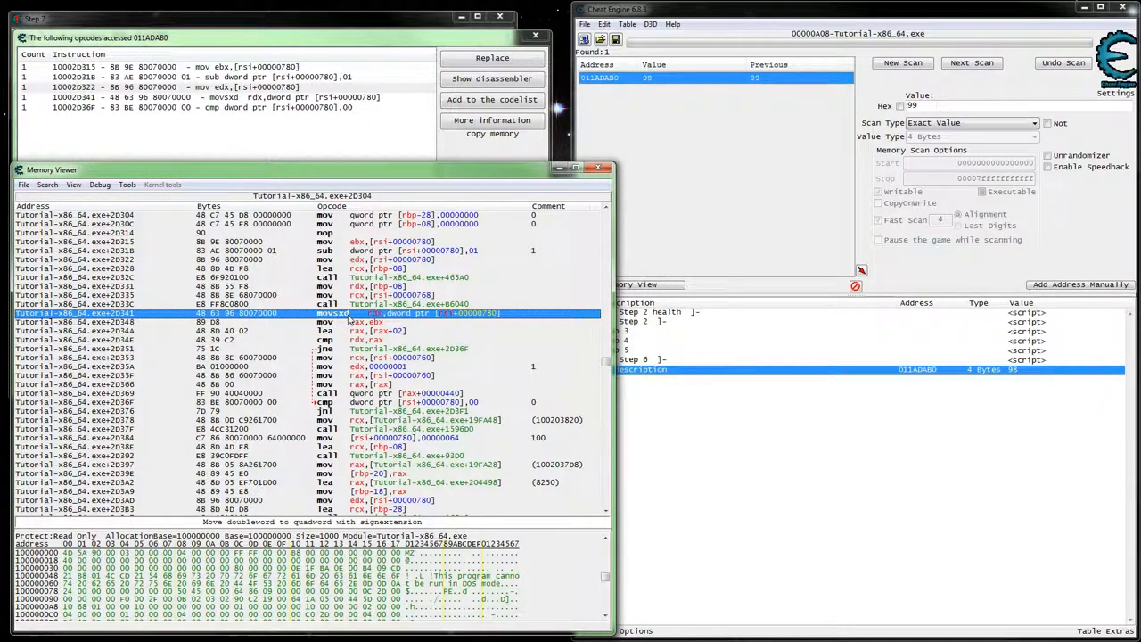
pyautogui.click(357, 322)
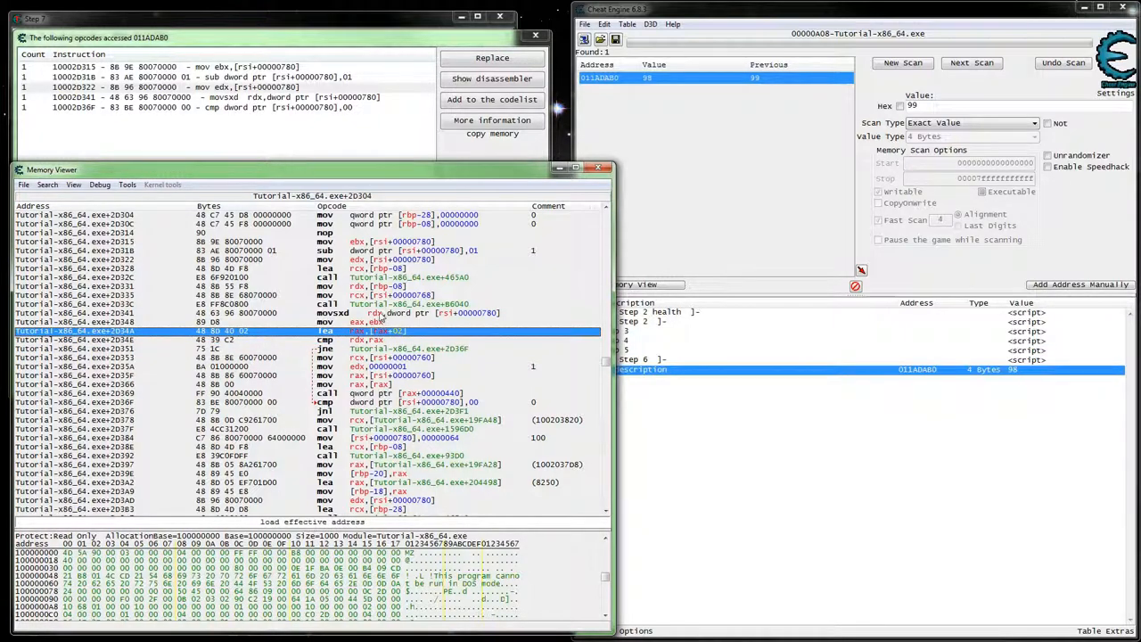
pyautogui.scroll(3)
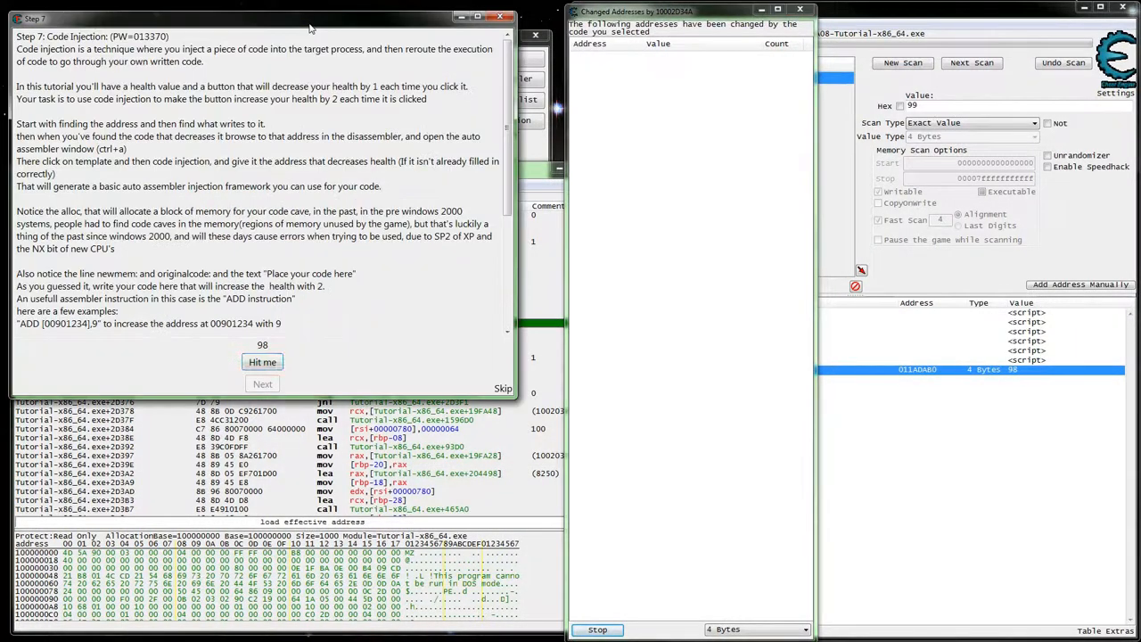
# Take three hits to drop health to 95, then close the changed-addresses log.
pyautogui.click(262, 362)
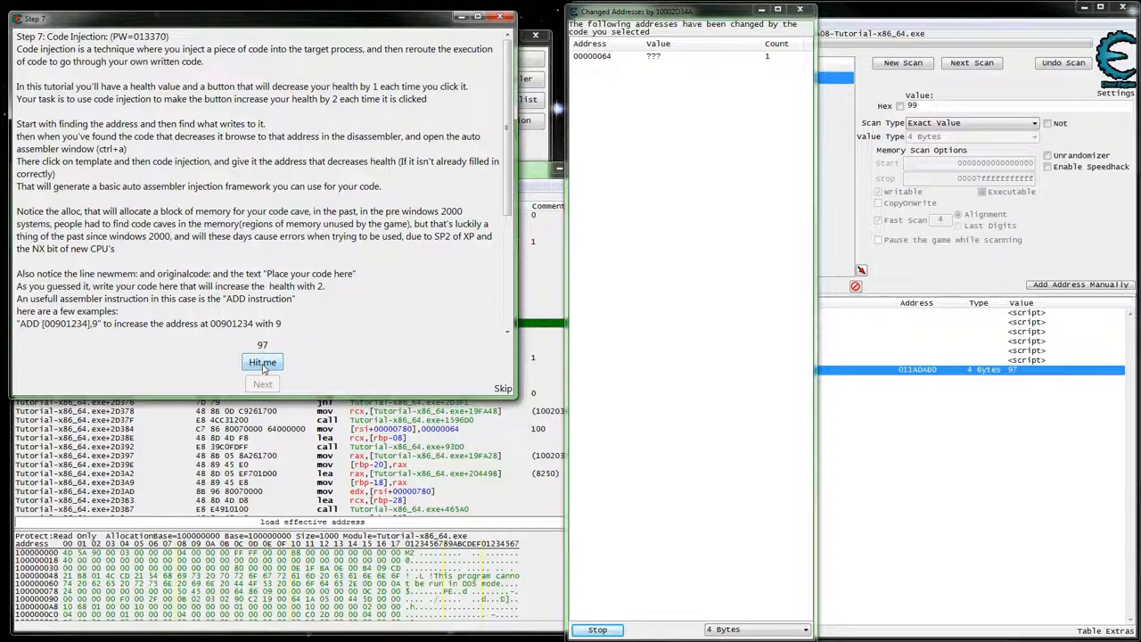
pyautogui.moveTo(313, 354)
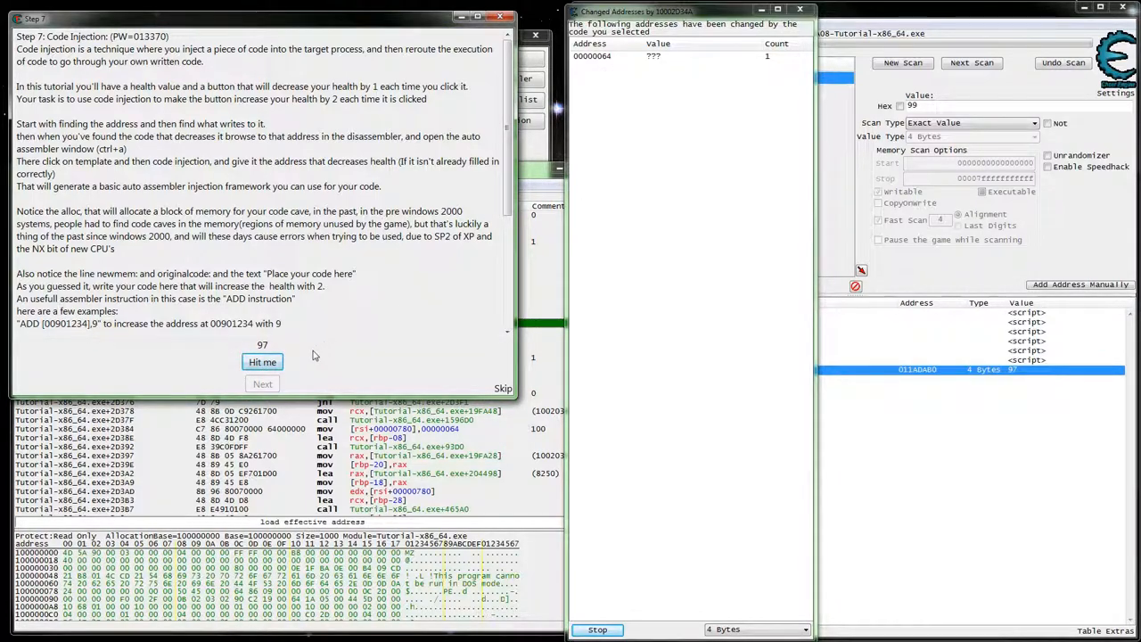
pyautogui.click(262, 361)
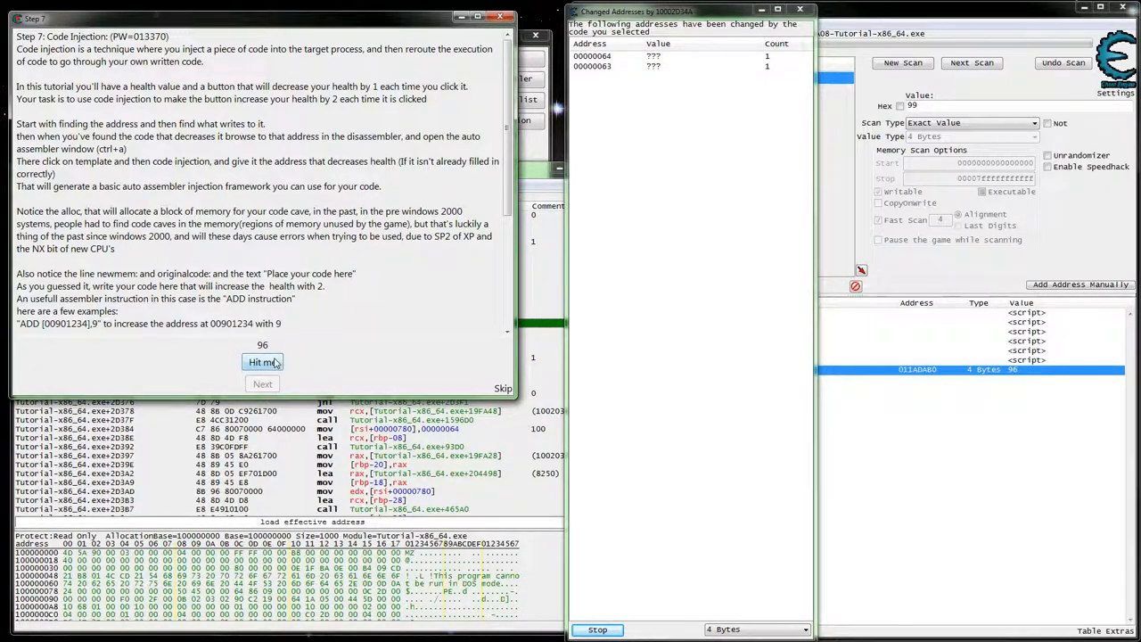
pyautogui.click(262, 362)
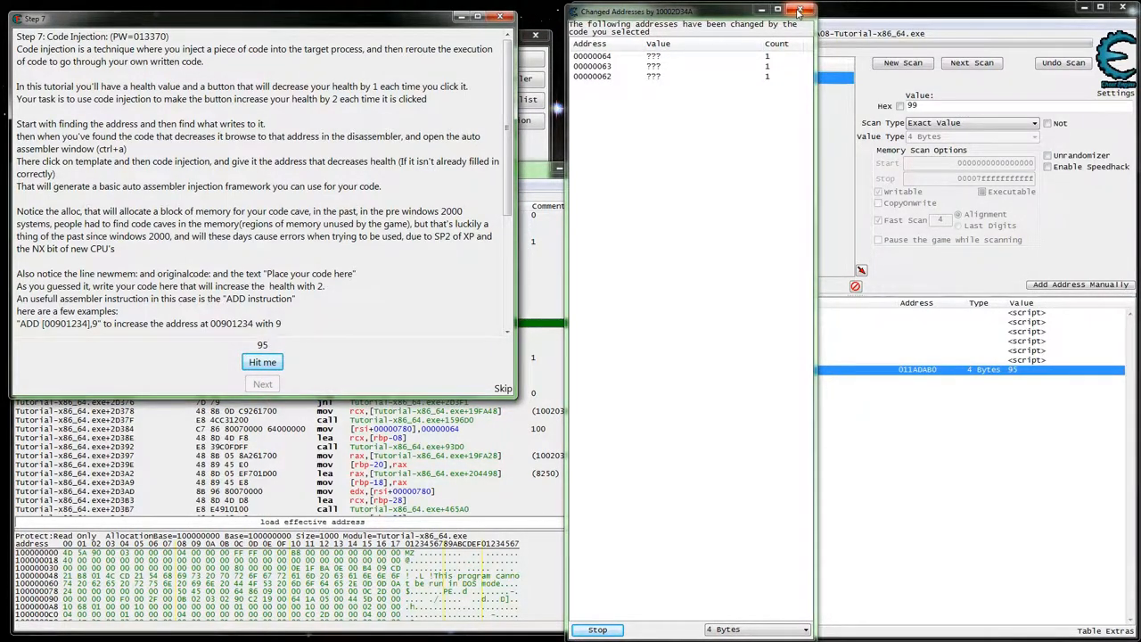
pyautogui.click(798, 10)
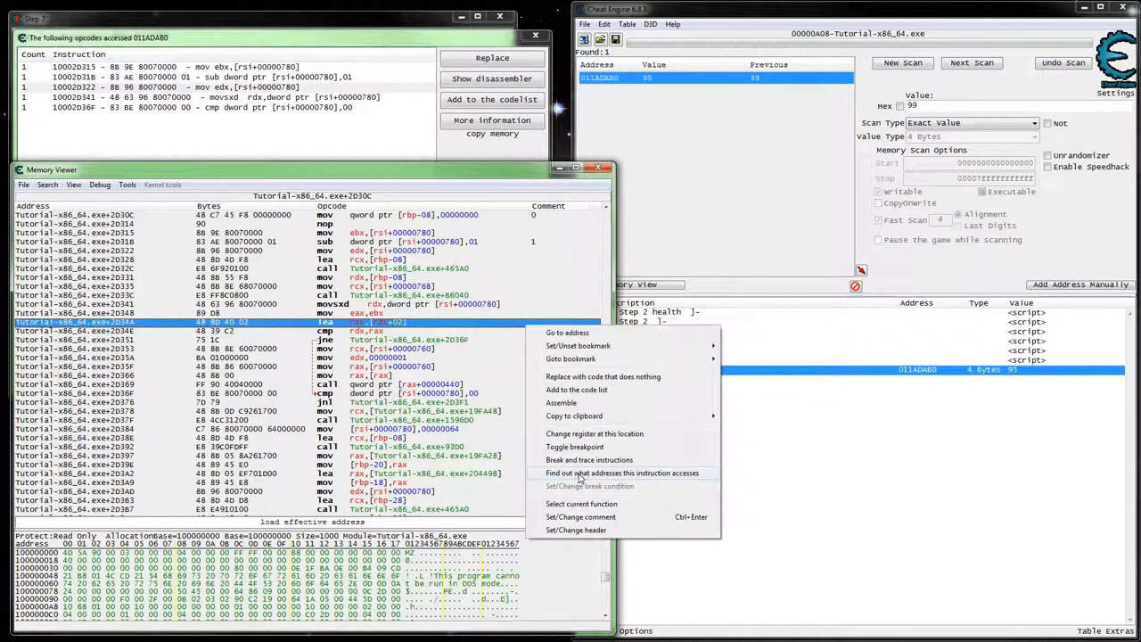
# Restart the lea address log, drop health to 94, and open the logged address's options.
pyautogui.click(622, 473)
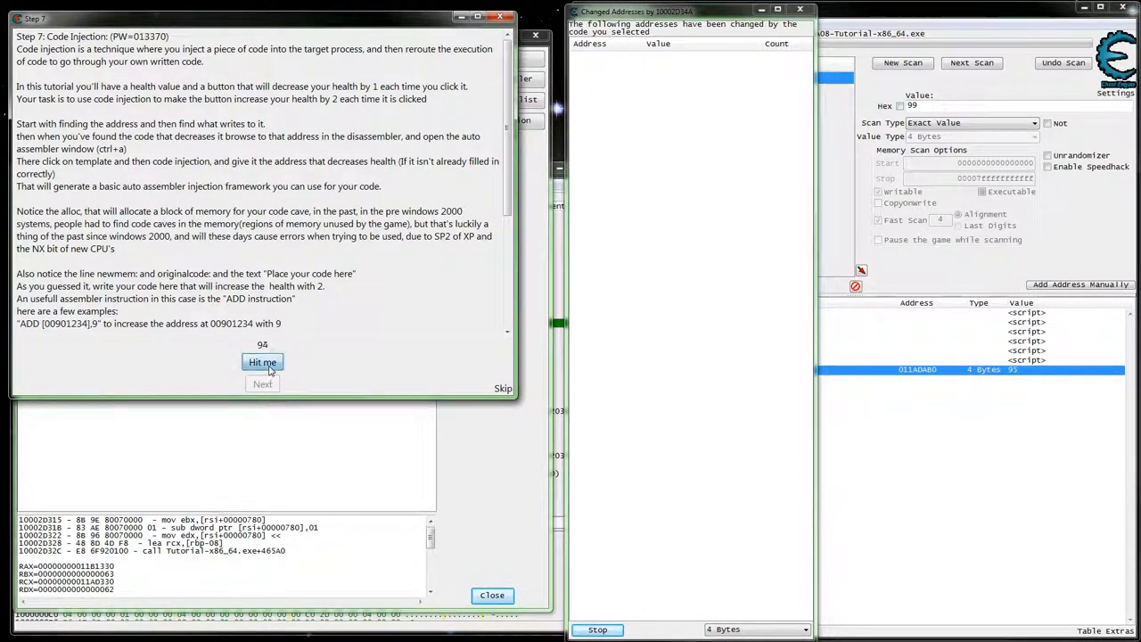
pyautogui.click(262, 362)
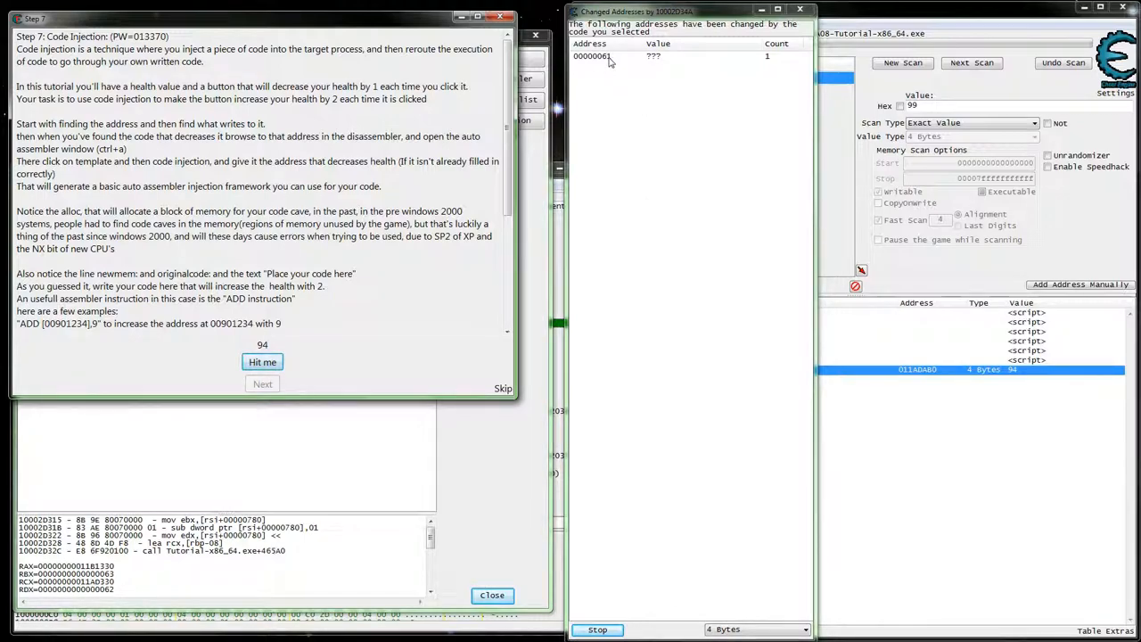
pyautogui.rightClick(592, 55)
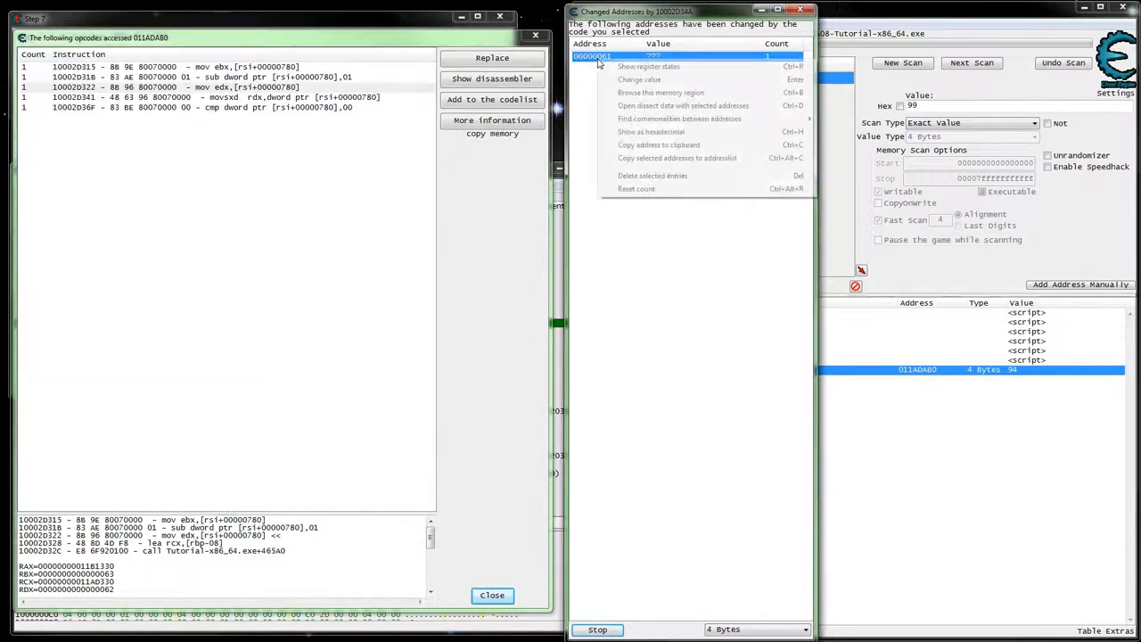
# View the logged address's register states (RIP 10002D34A), then close that window.
pyautogui.click(649, 66)
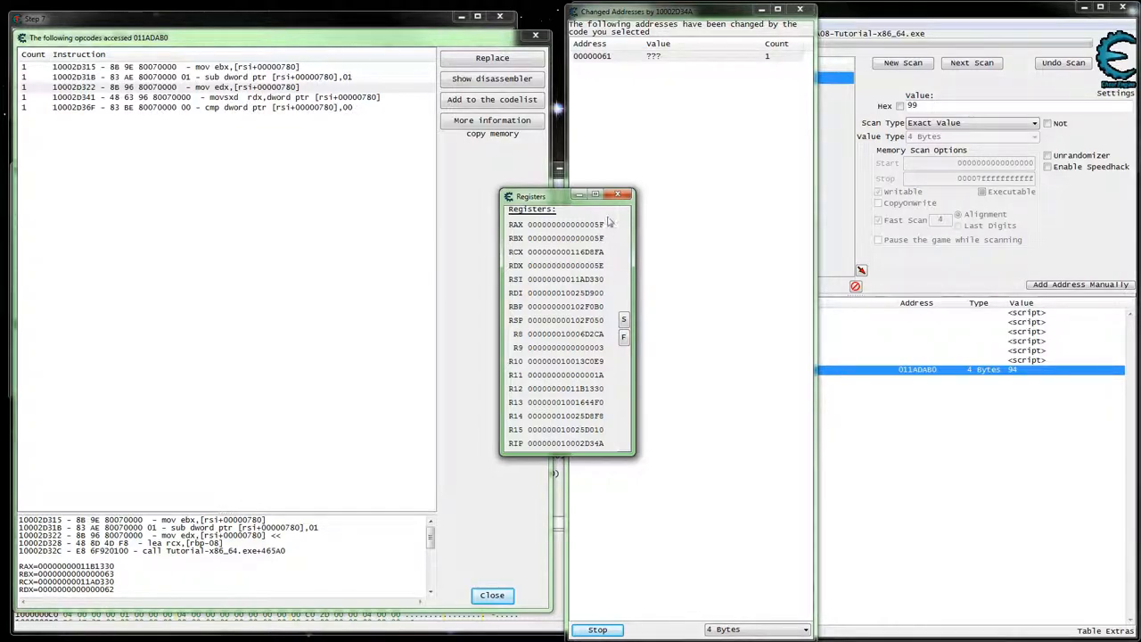
pyautogui.moveTo(619, 196)
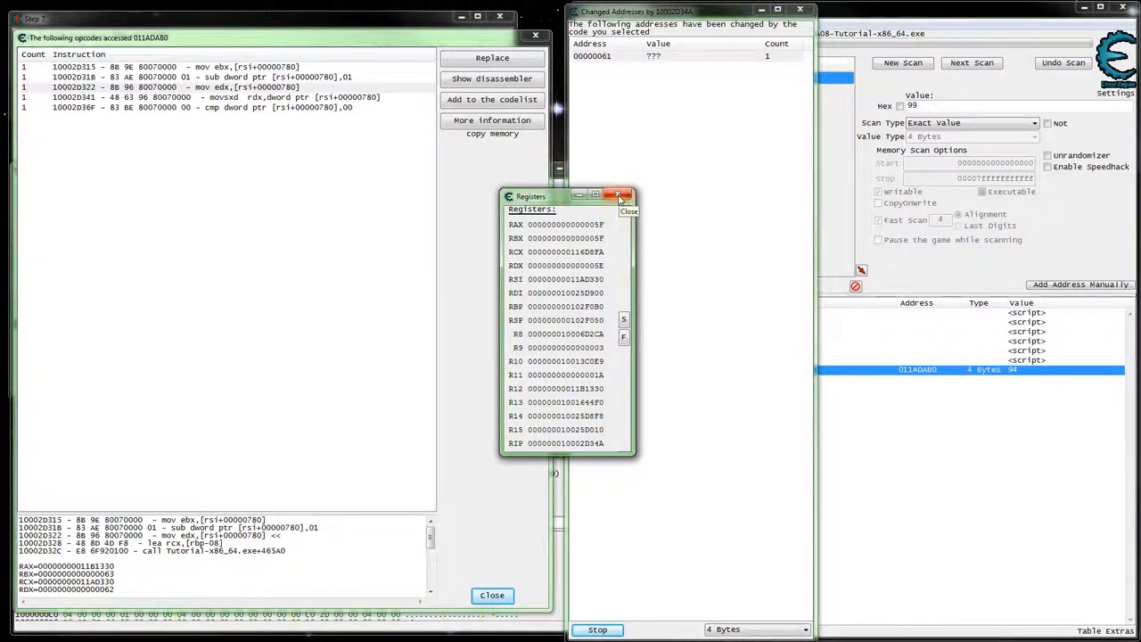
pyautogui.click(619, 196)
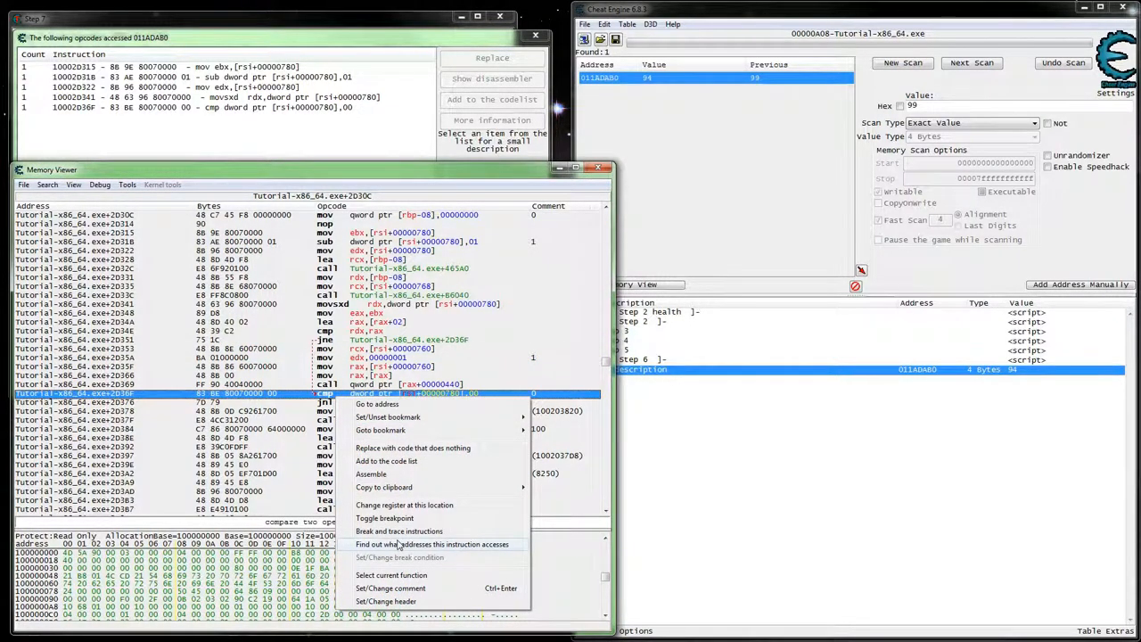
# Open the auto assembler for the jne instruction at Tutorial-x86_64.exe+2D351.
pyautogui.click(433, 544)
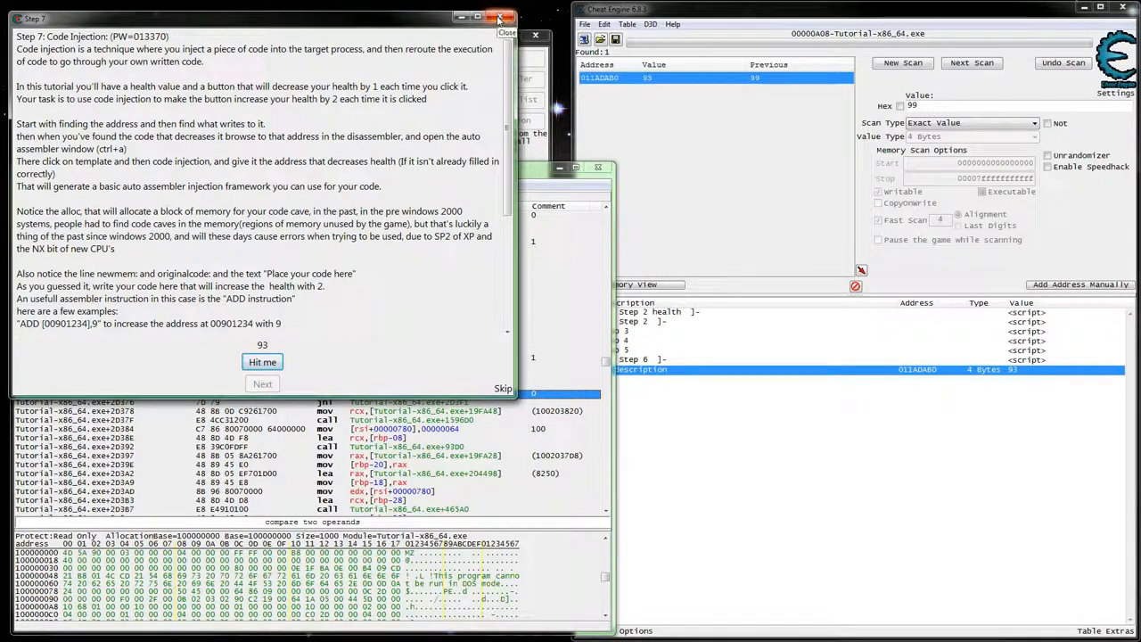
pyautogui.click(499, 18)
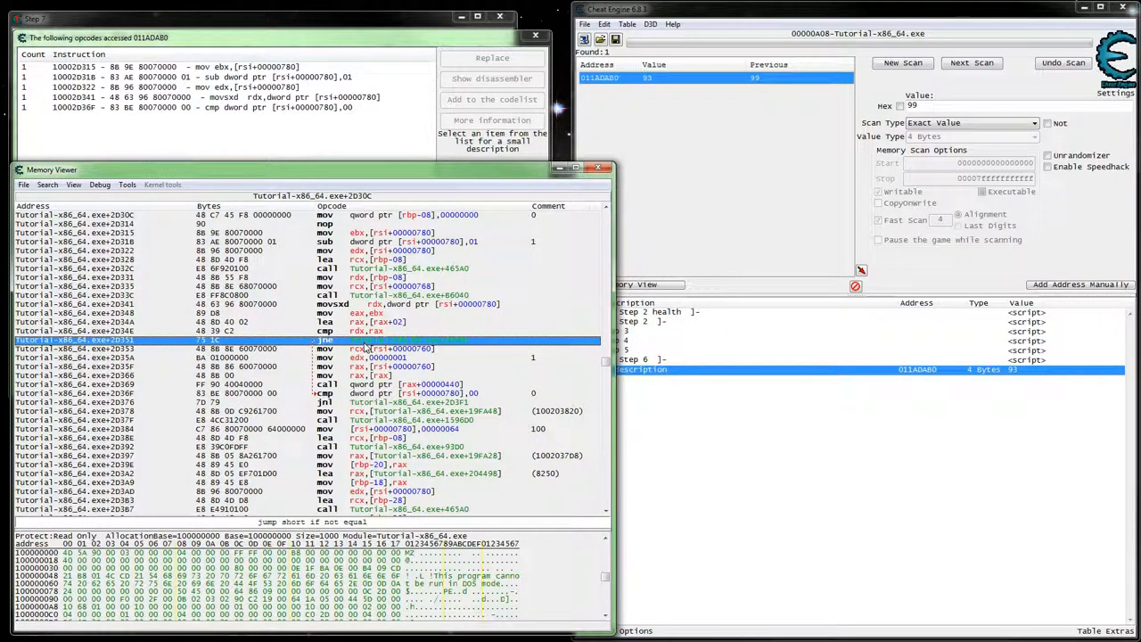
pyautogui.click(127, 185)
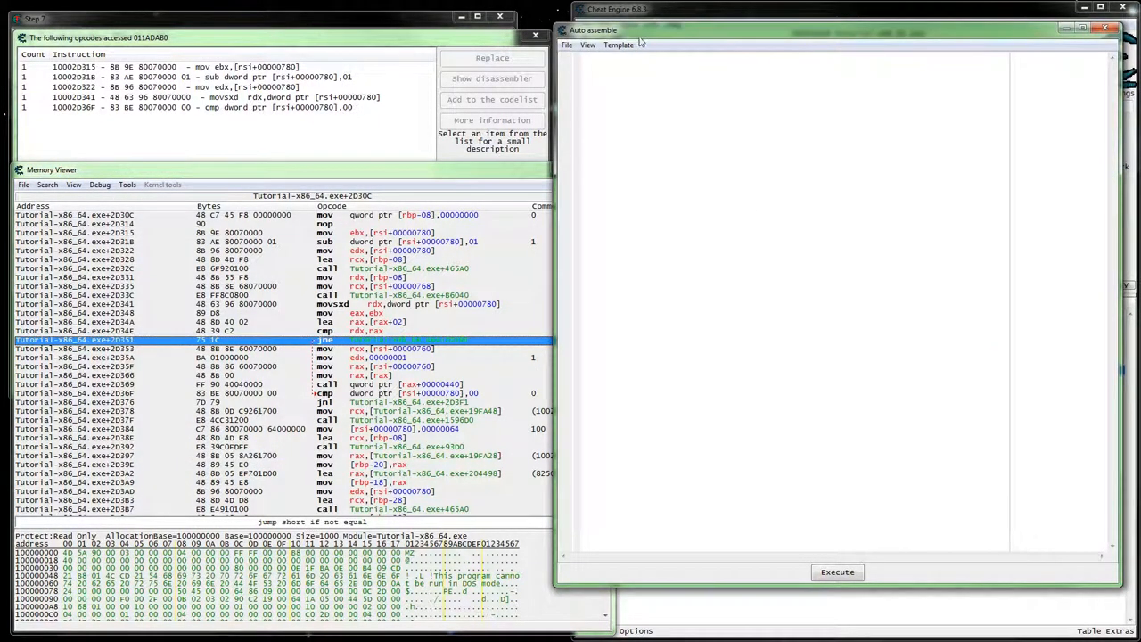
# Create an AOB injection template at Tutorial-x86_64.exe+2D351 named injStep07.
pyautogui.click(618, 44)
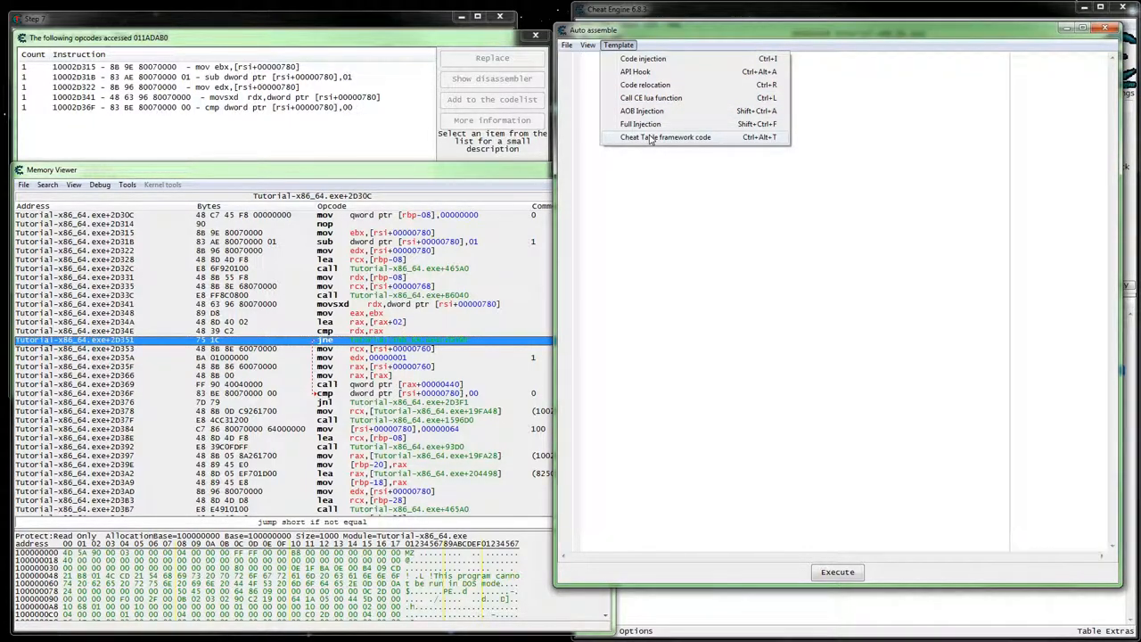
pyautogui.moveTo(640, 124)
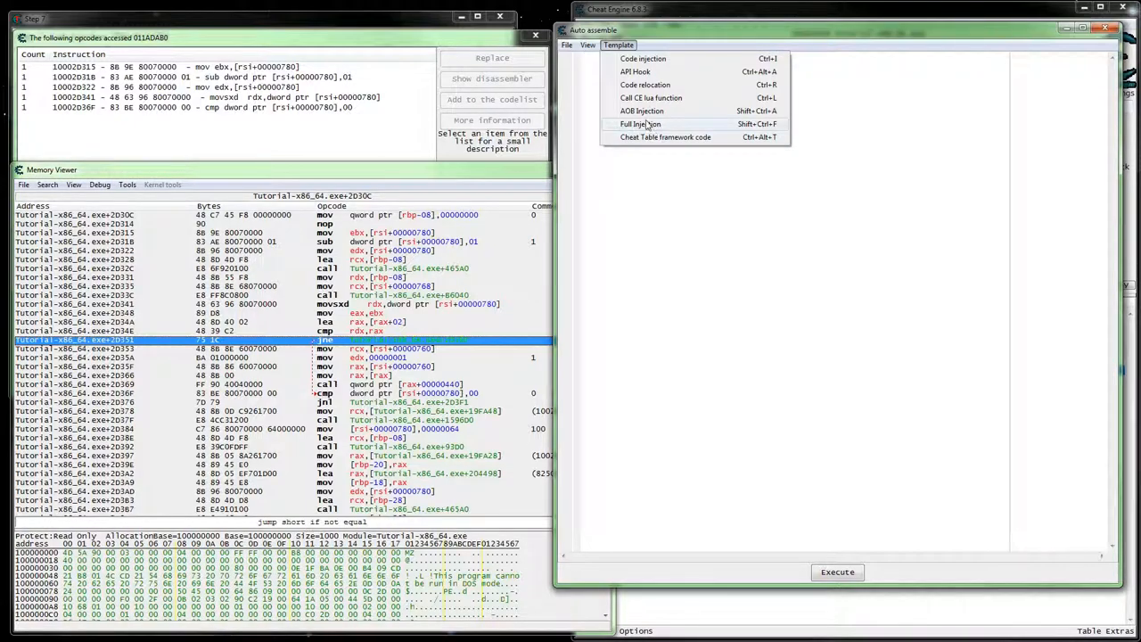
pyautogui.moveTo(641, 111)
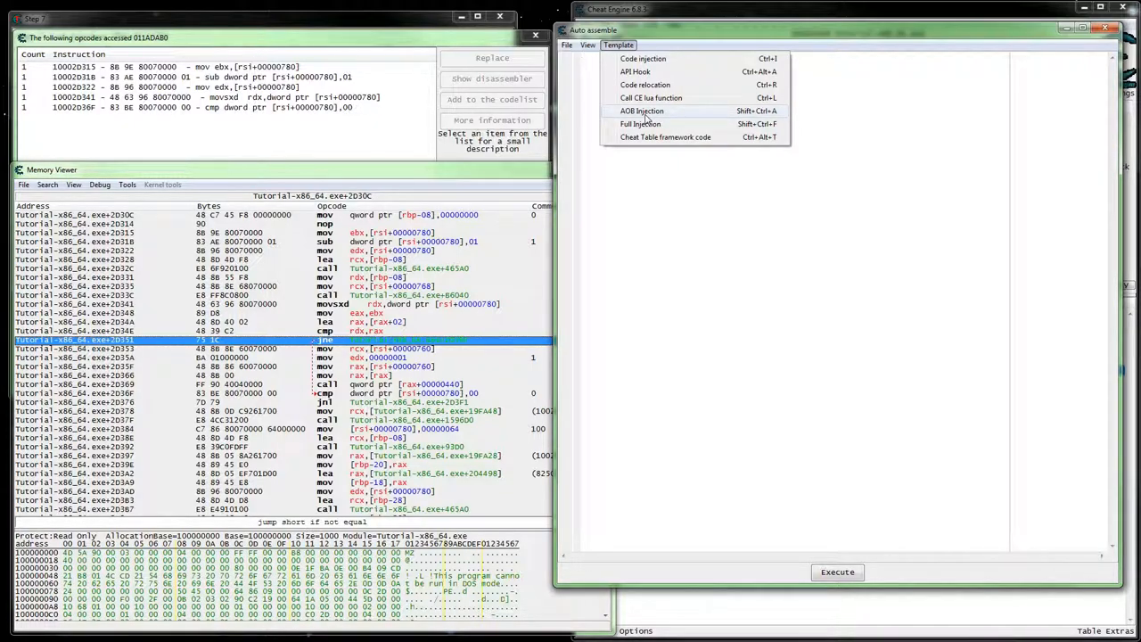
pyautogui.click(643, 58)
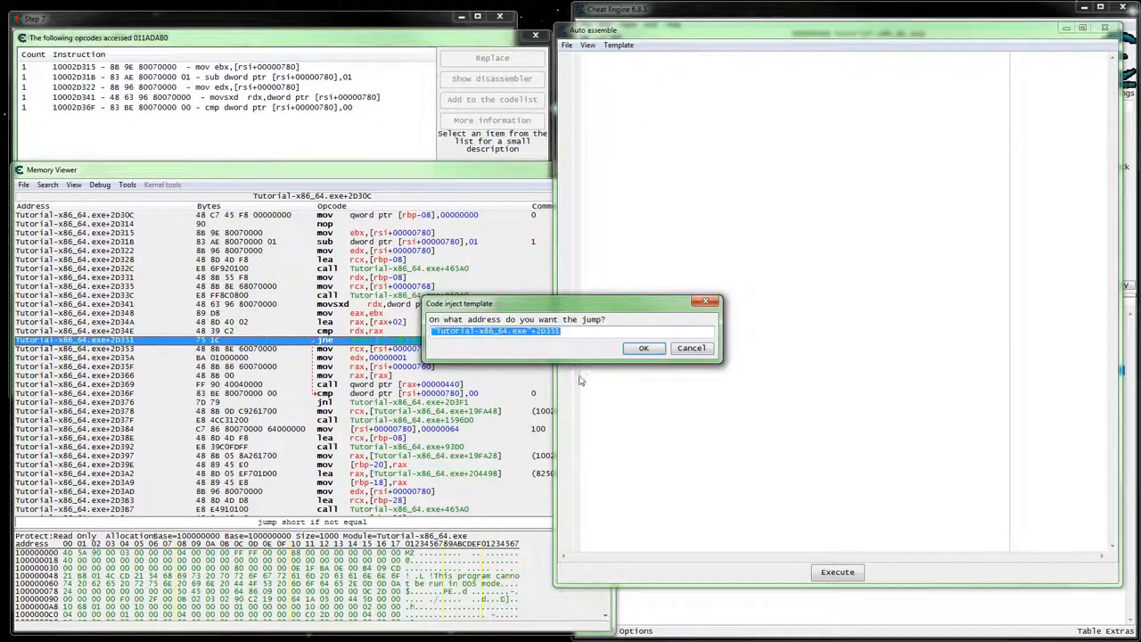
pyautogui.click(643, 347)
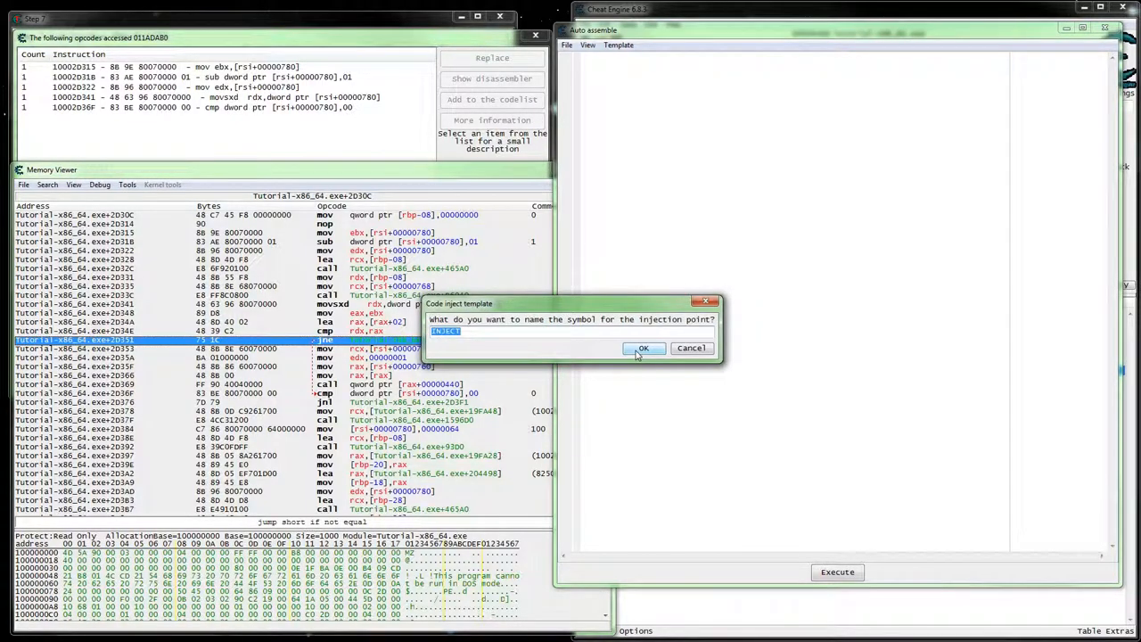
pyautogui.write('injste')
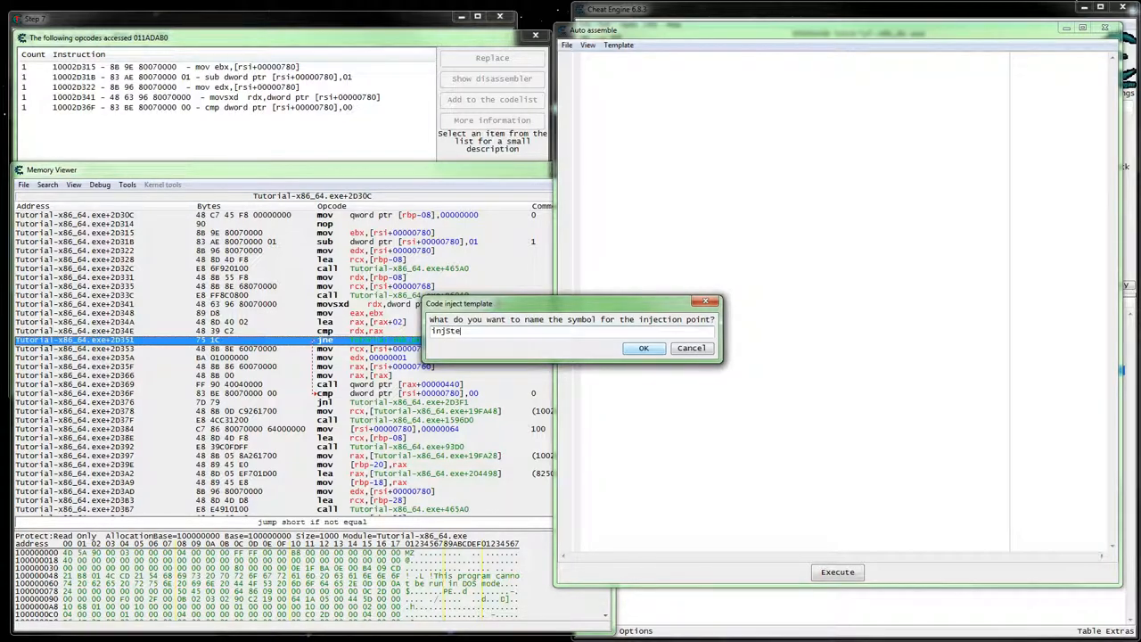
pyautogui.write('p')
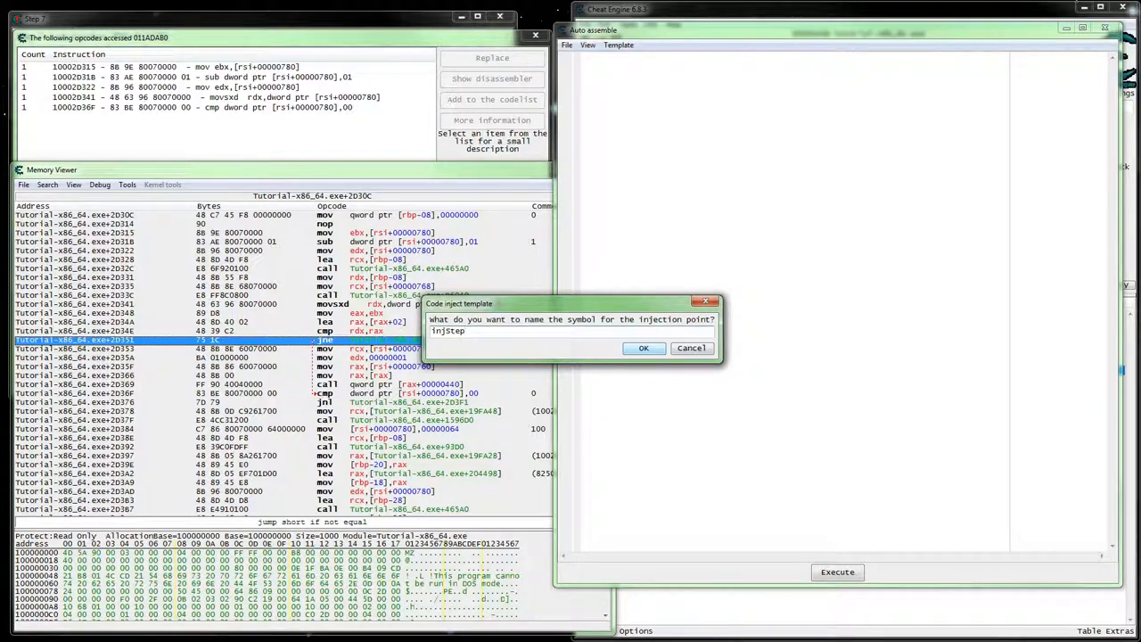
pyautogui.click(643, 347)
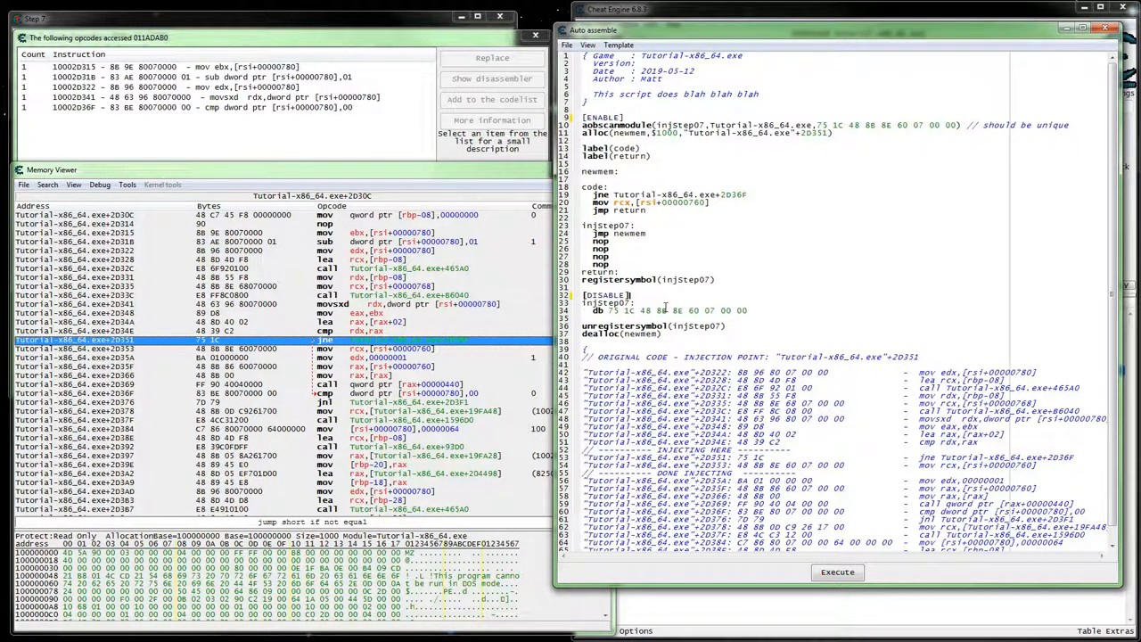
# Rework the script to register injStep07 early, write db 90 90, and allocate 0x400.
pyautogui.scroll(-3)
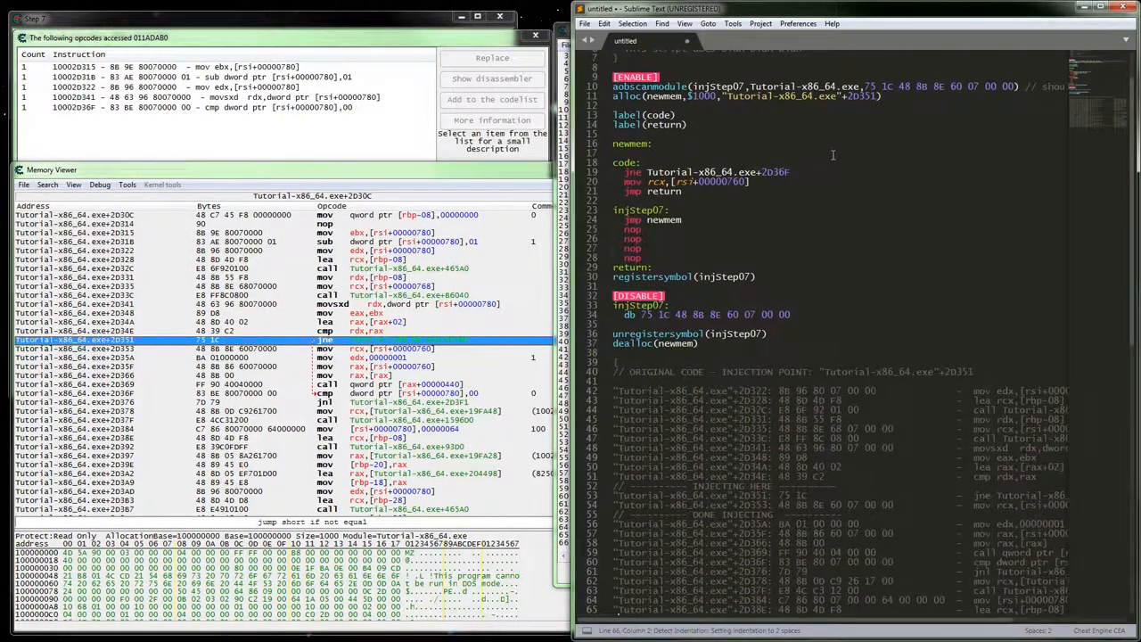
pyautogui.scroll(3)
pyautogui.write('db 90 9')
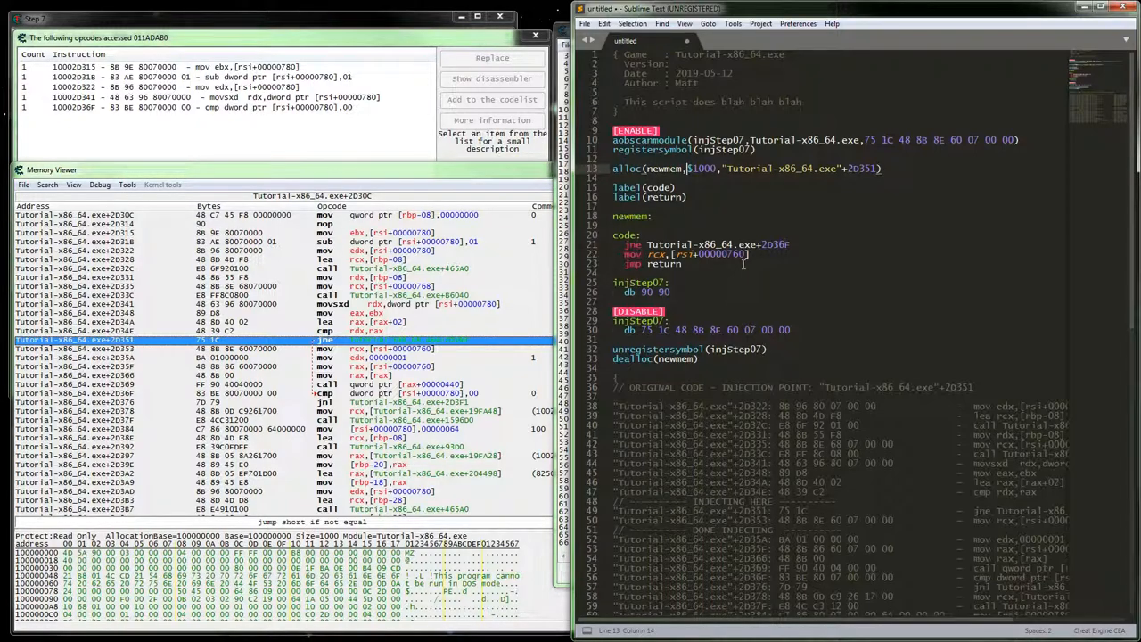
pyautogui.write('00')
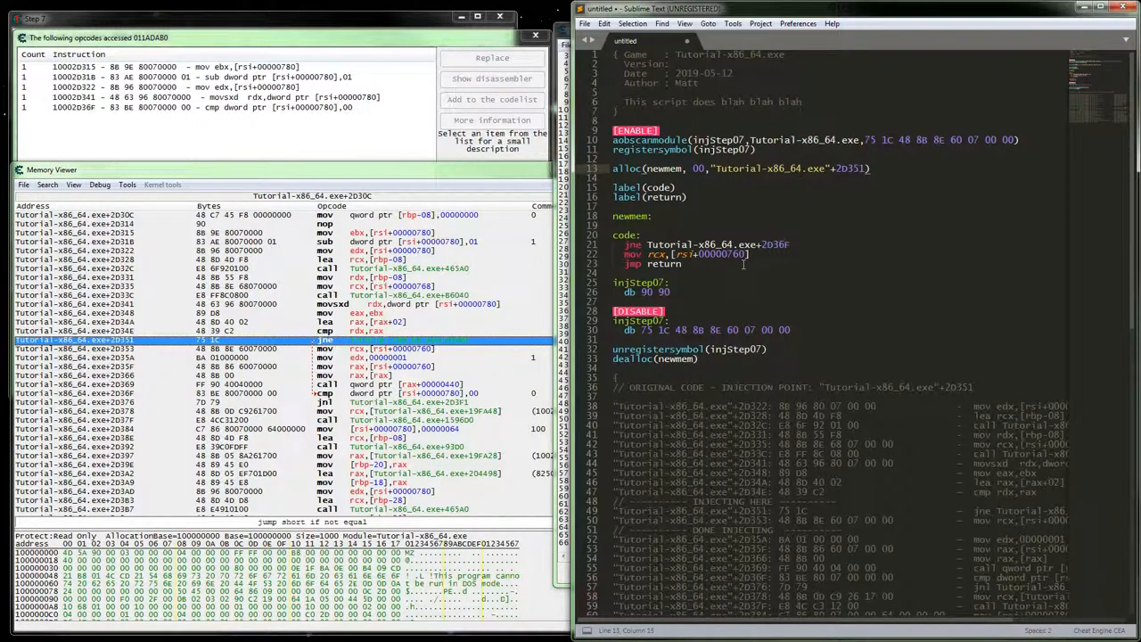
pyautogui.write('0x4')
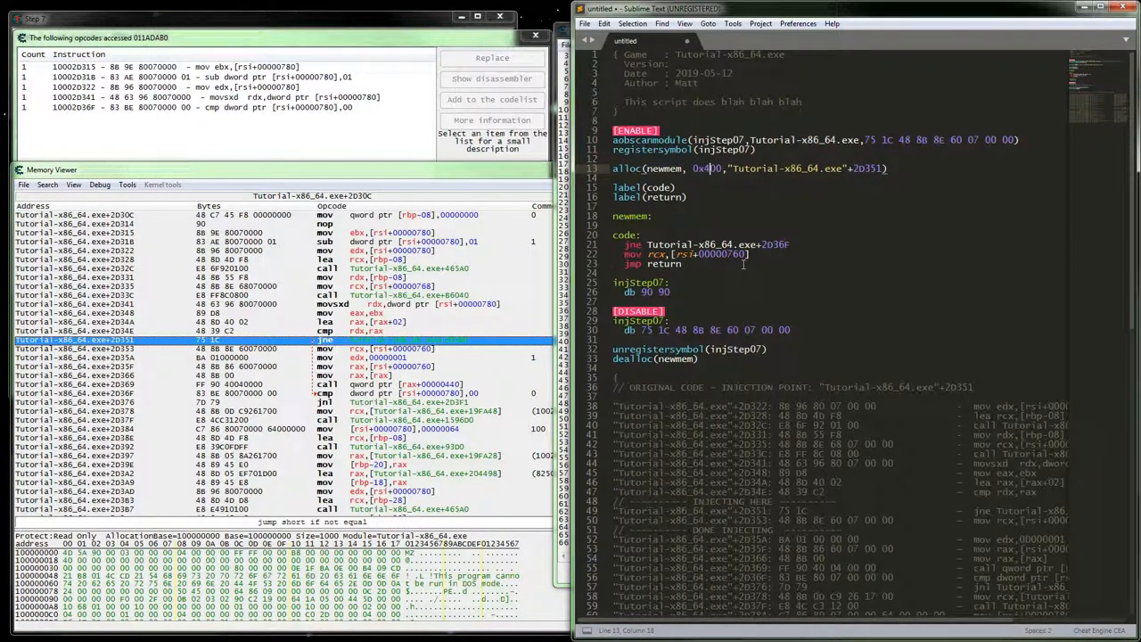
# Remove the label, newmem and code blocks, leaving DISABLE restoring only bytes 75 1C.
pyautogui.click(686, 197)
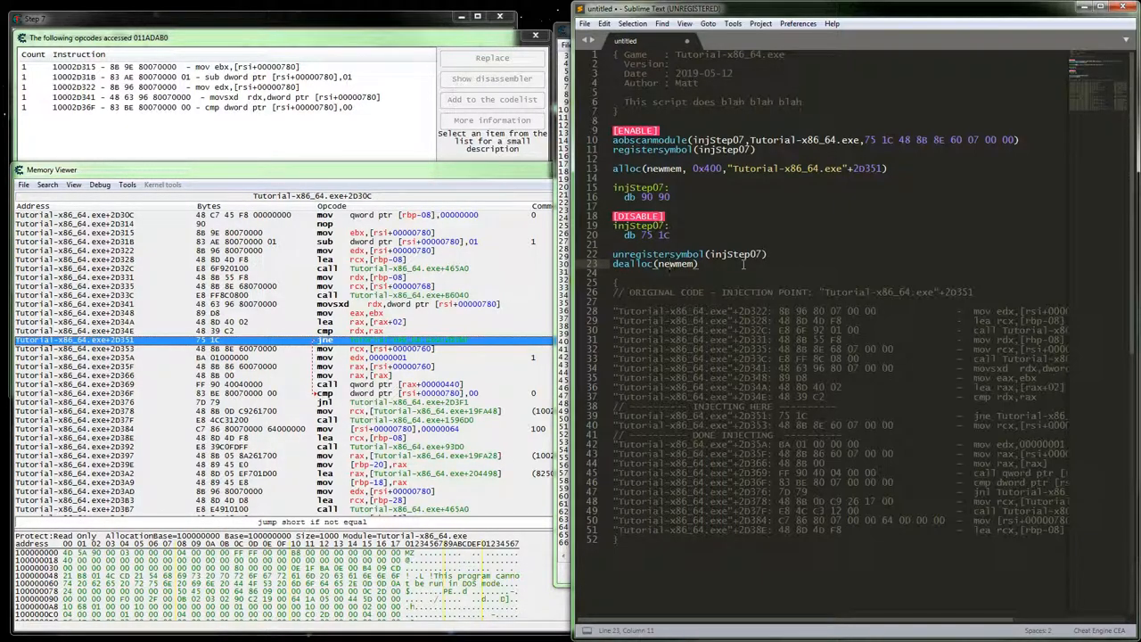
pyautogui.click(668, 254)
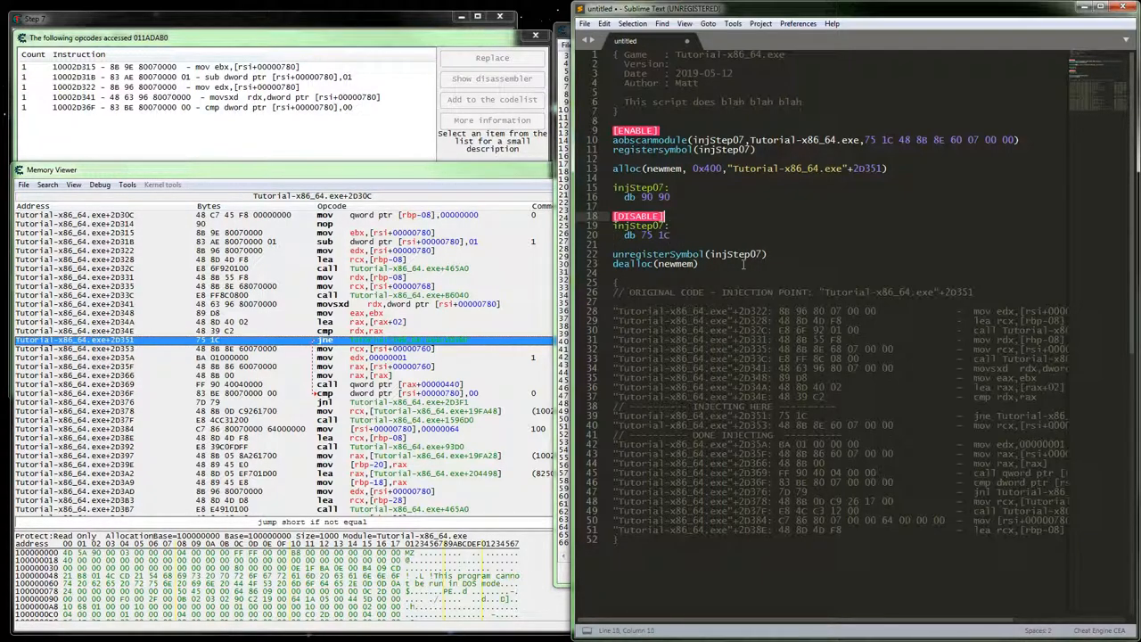
pyautogui.click(664, 149)
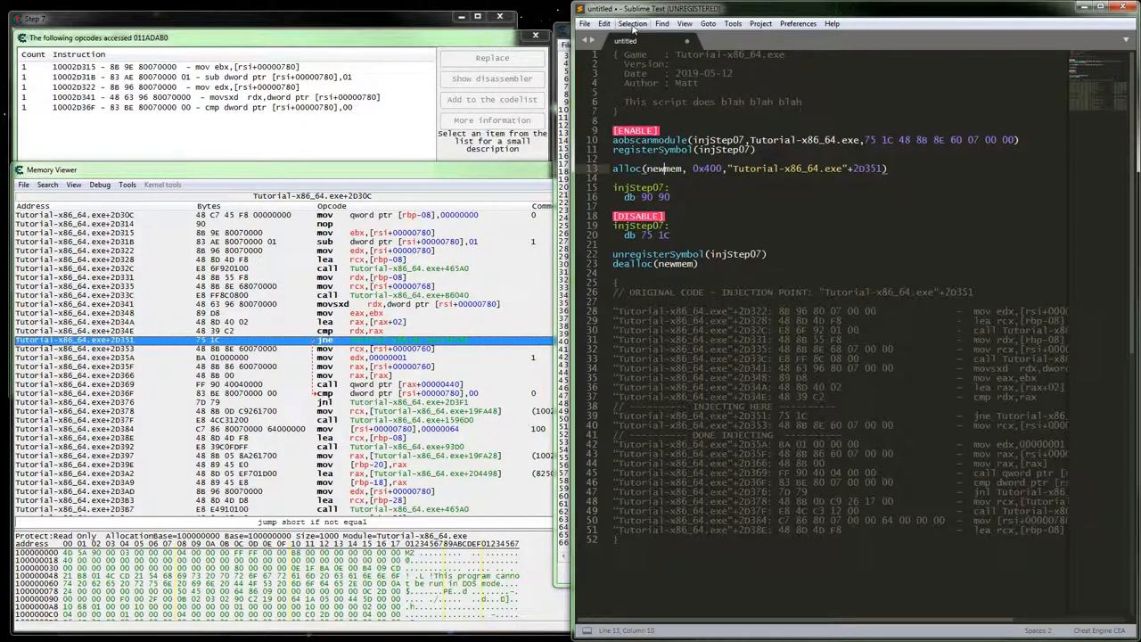
# Remove the alloc and dealloc lines in Sublime Text and select the finished NOP script.
pyautogui.click(661, 23)
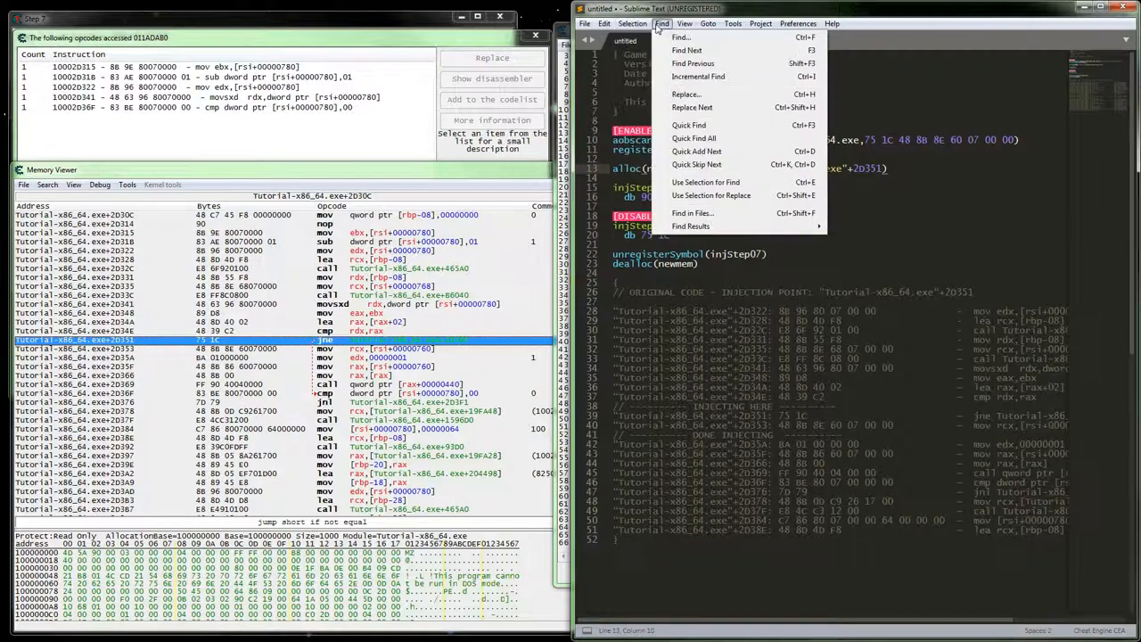
pyautogui.click(684, 23)
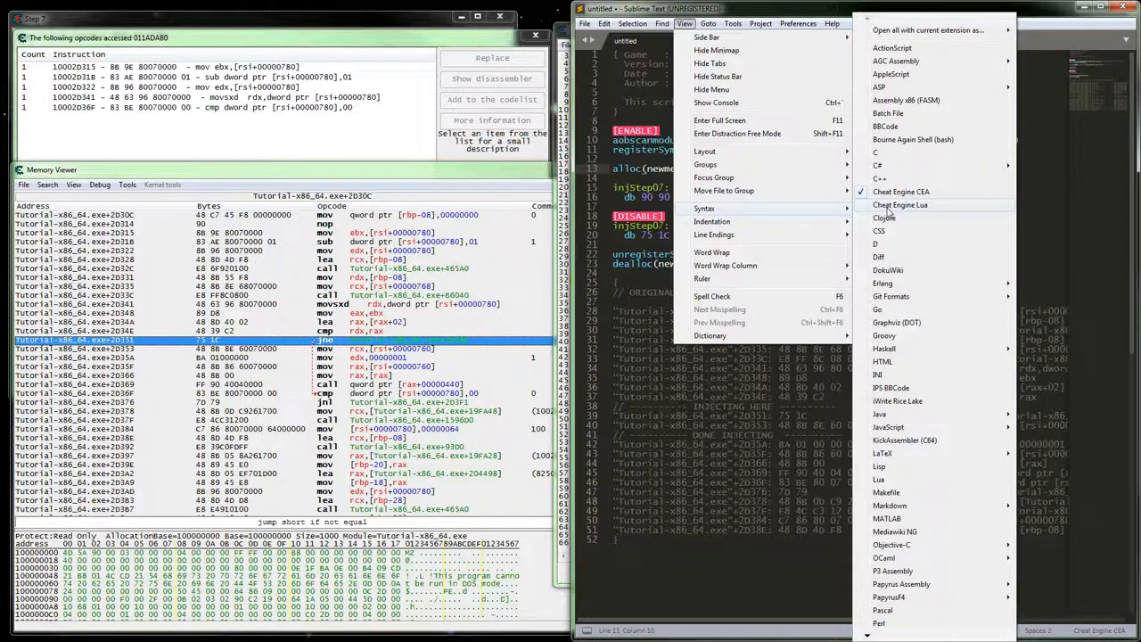
pyautogui.click(899, 204)
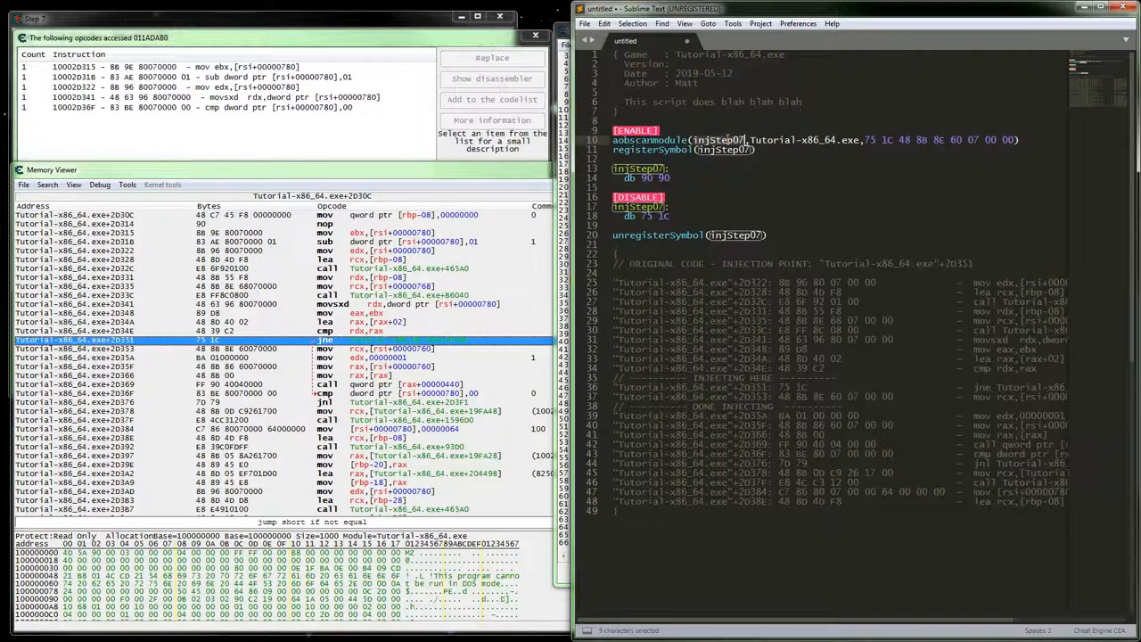
pyautogui.click(767, 188)
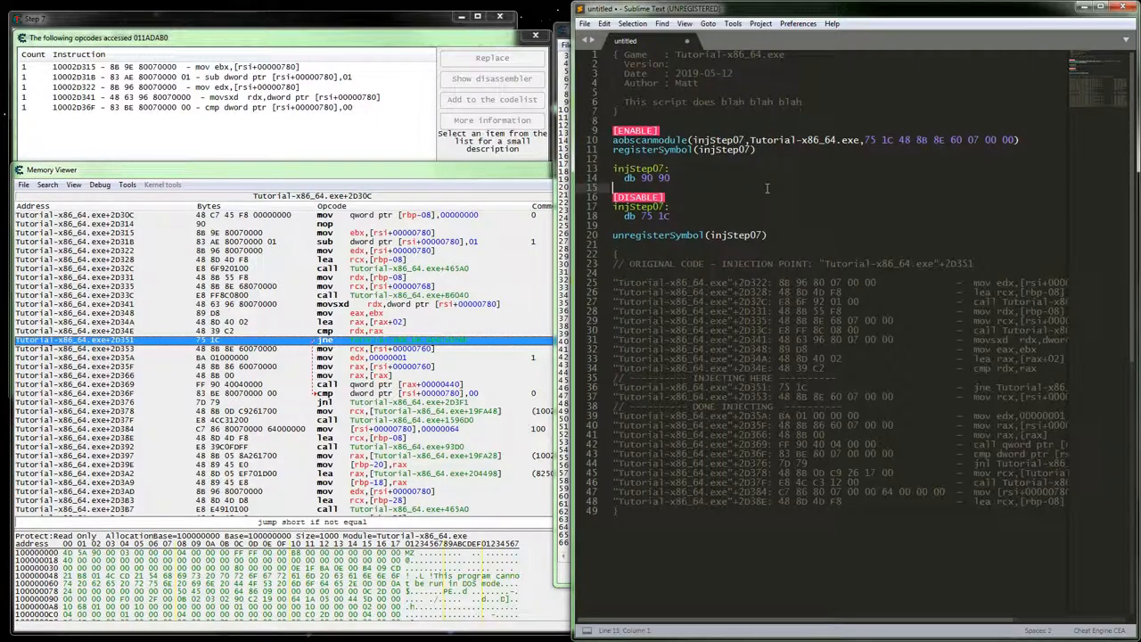
pyautogui.press('ctrl+a')
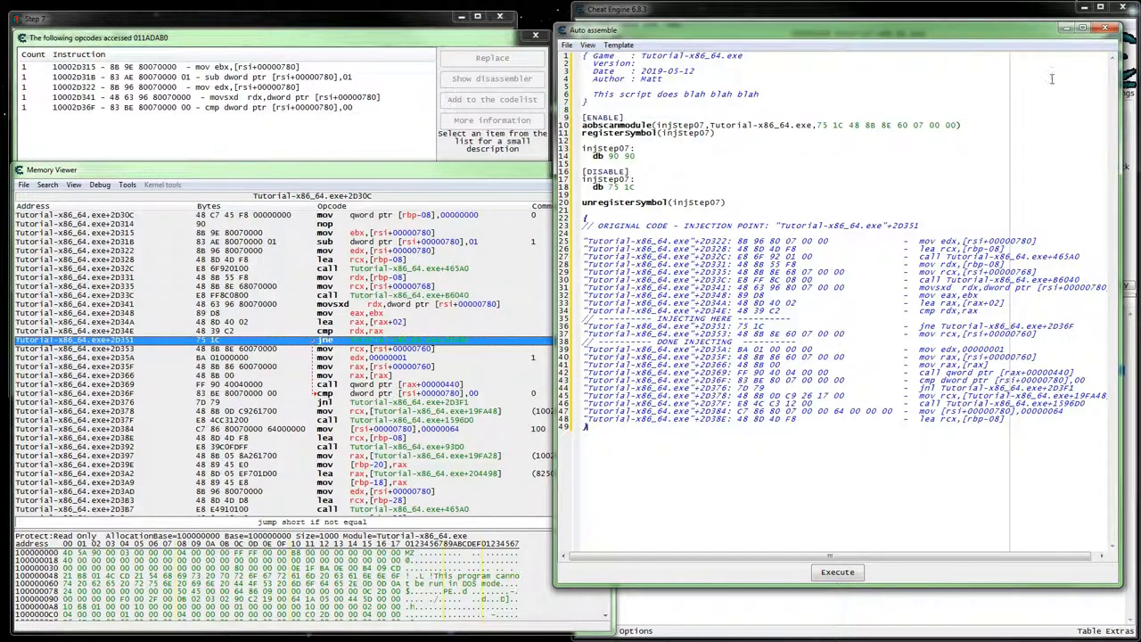
# Add the NOP script to the cheat table, rename it 'Step 7', and enable it.
pyautogui.click(836, 571)
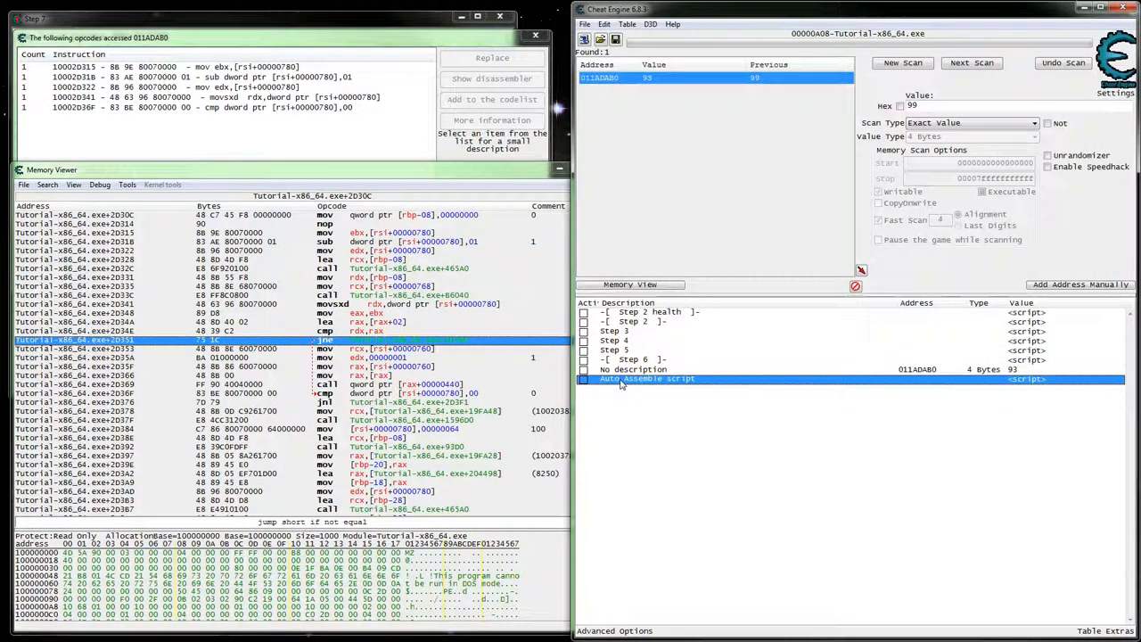
pyautogui.doubleClick(646, 378)
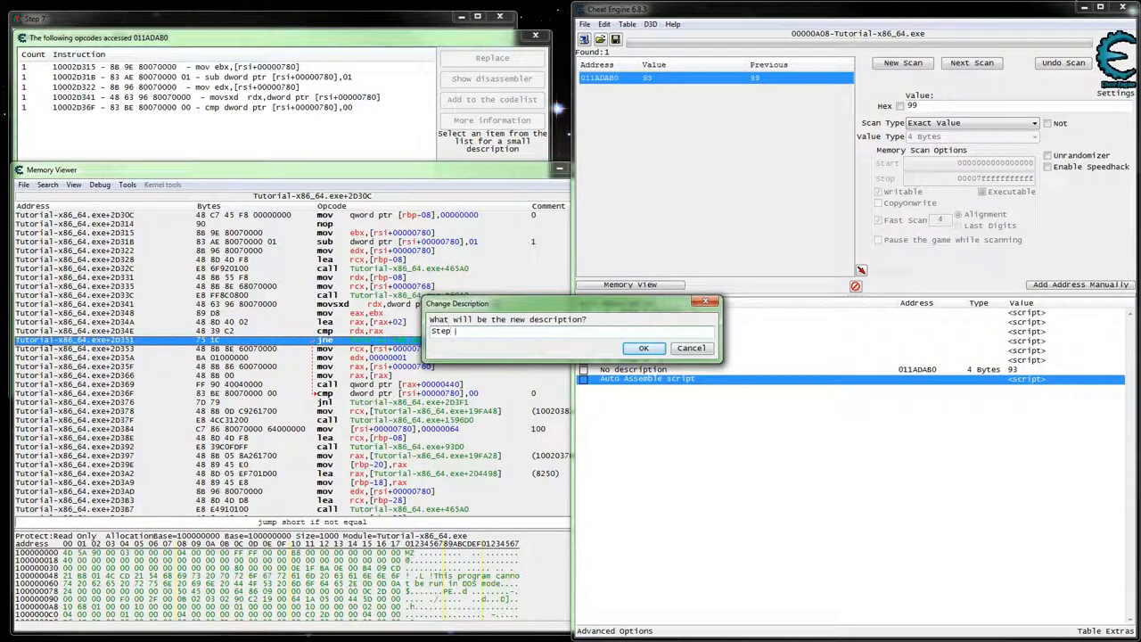
pyautogui.click(644, 347)
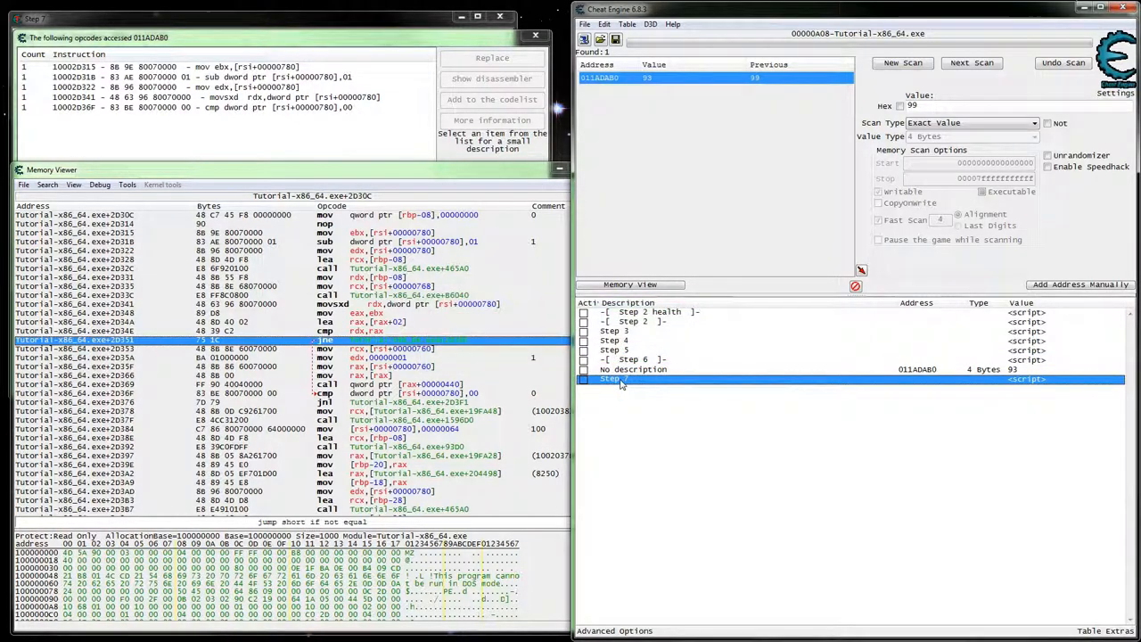
pyautogui.click(633, 369)
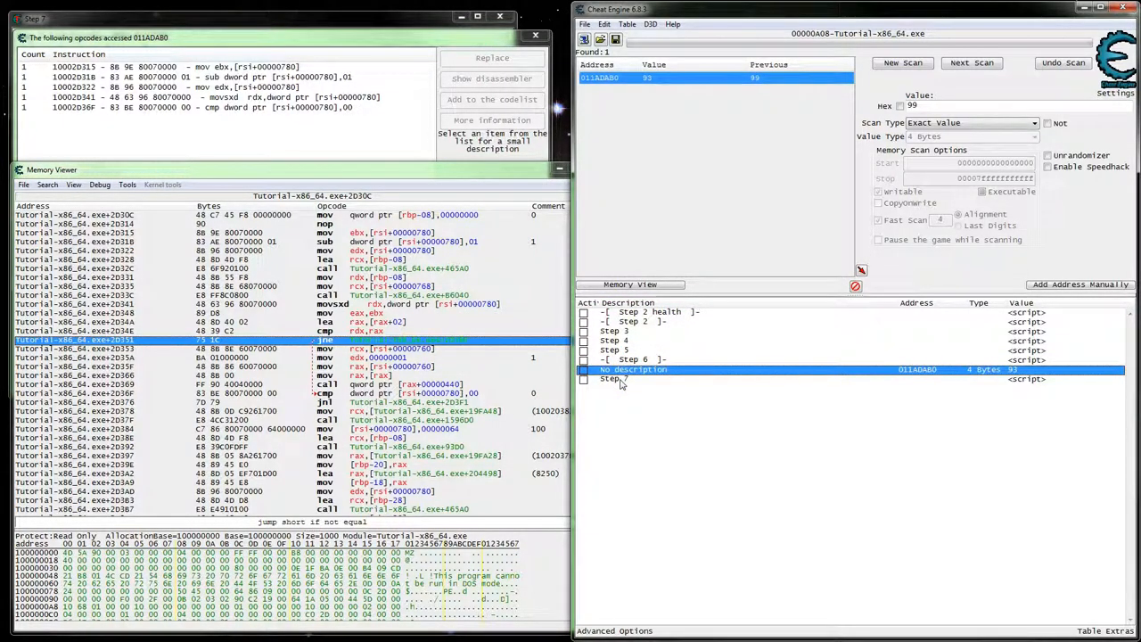
pyautogui.click(613, 378)
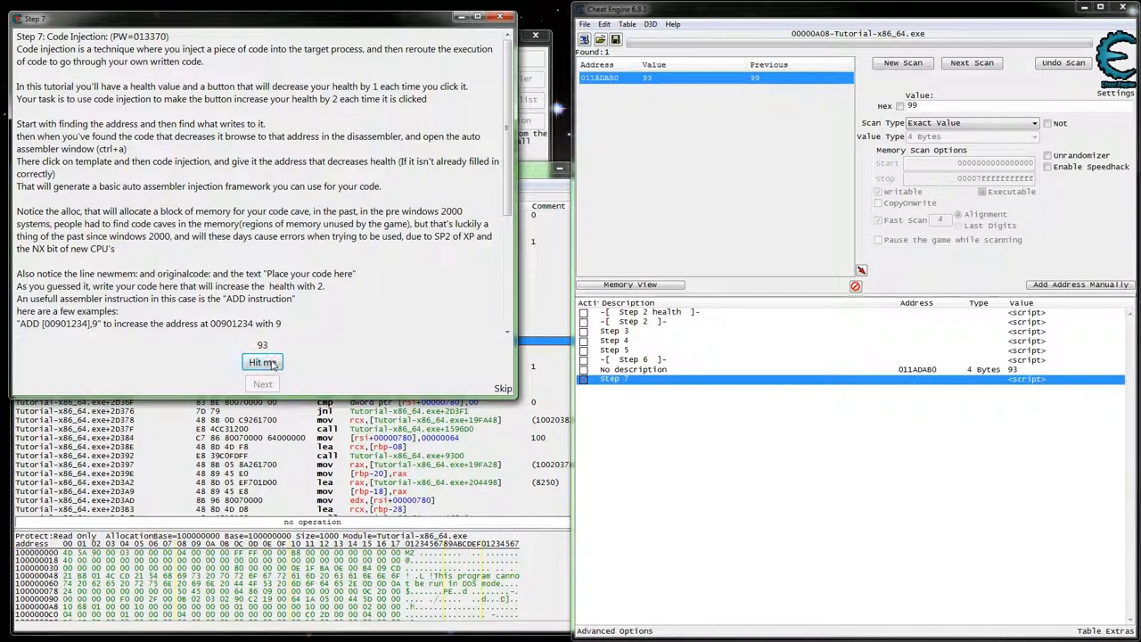
# Hit the tutorial four times, dropping health to 89, then advance to Step 8.
pyautogui.click(262, 362)
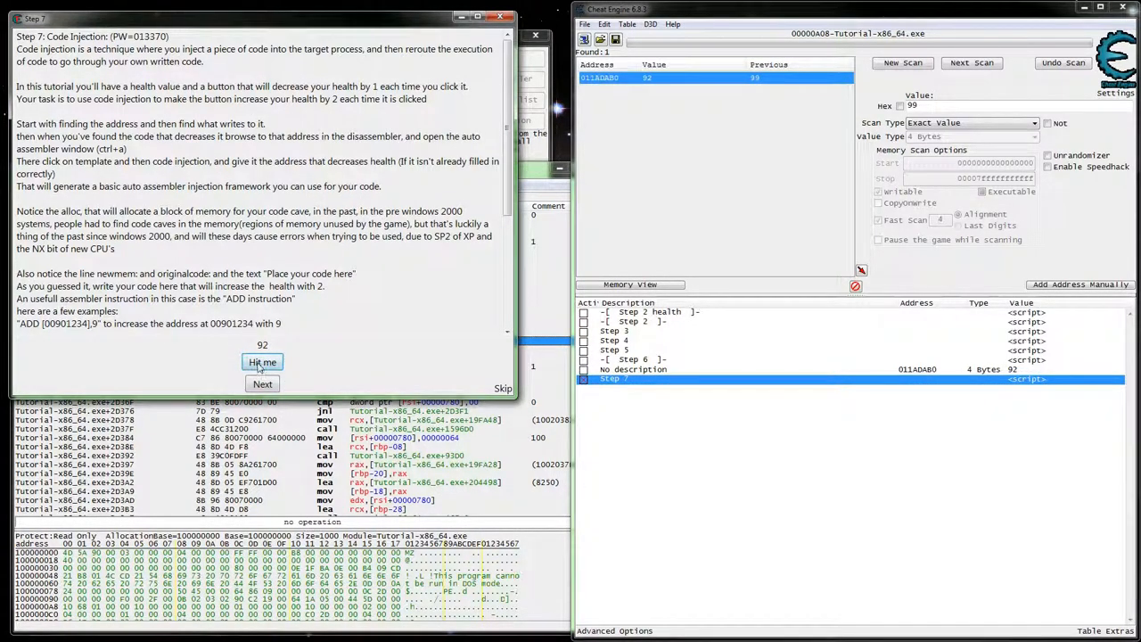
pyautogui.click(262, 362)
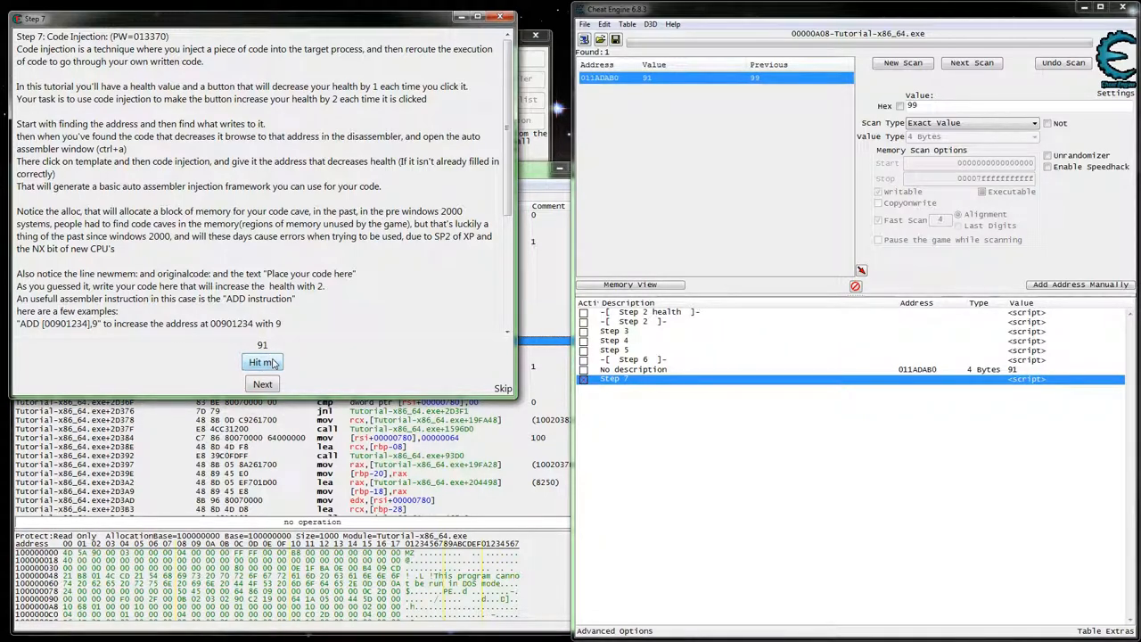
pyautogui.click(262, 362)
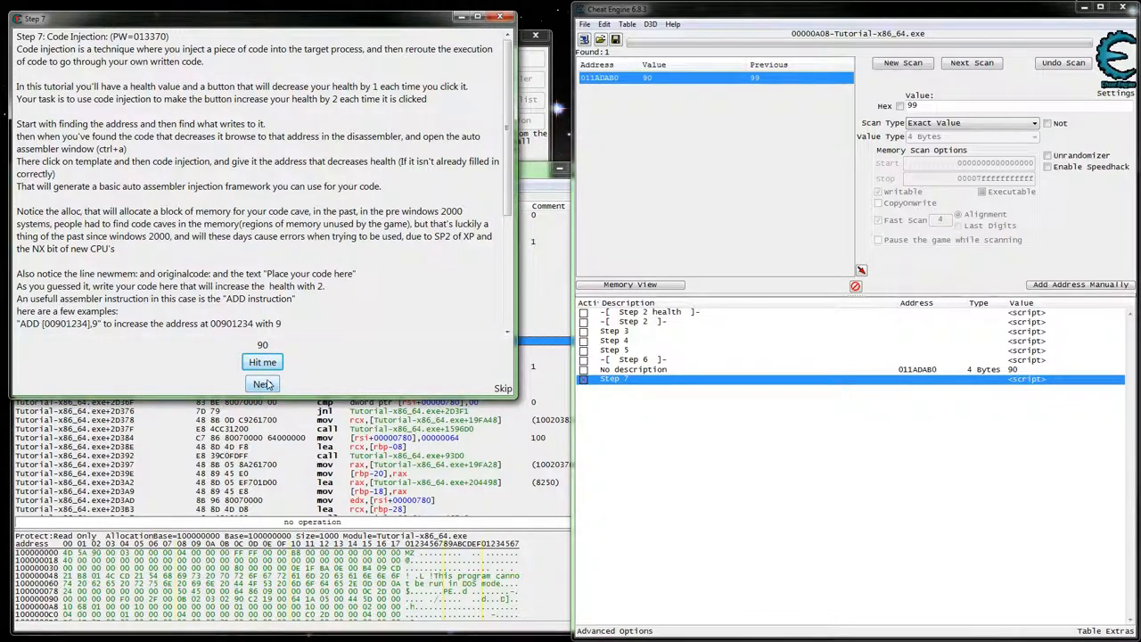
pyautogui.click(262, 362)
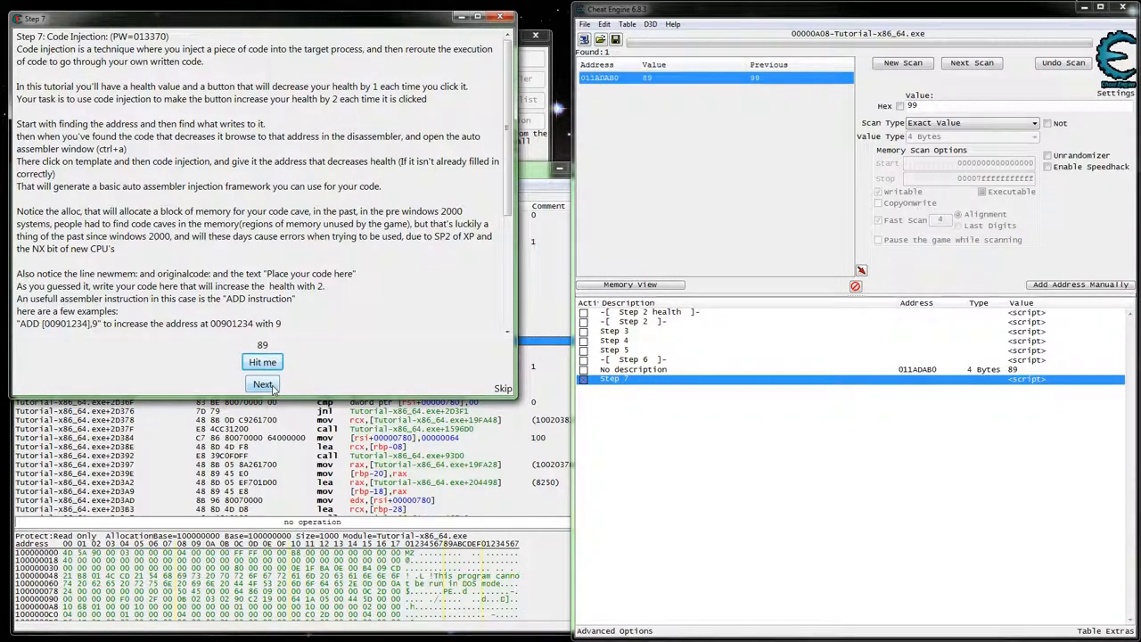
pyautogui.click(262, 384)
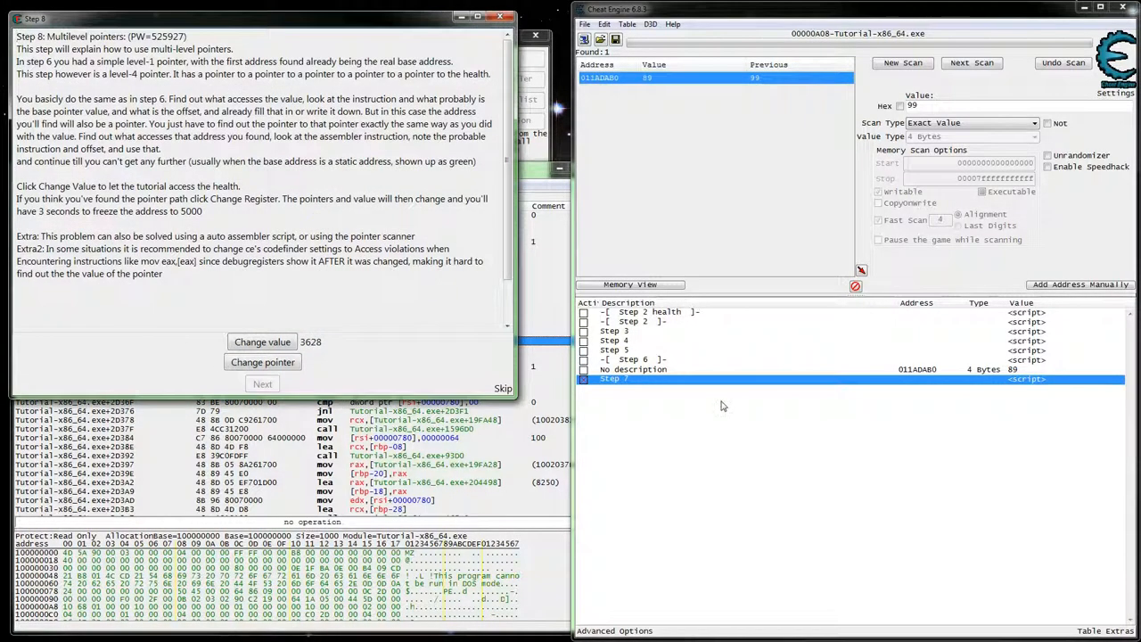